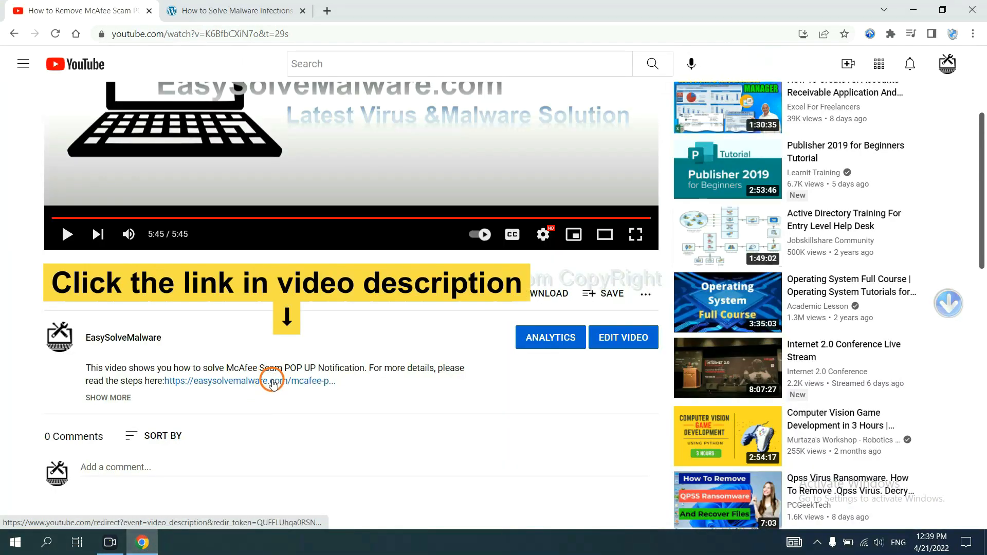
- Open the easysolvemalware.com removal guide from the YouTube video description in a new tab
{"action": "left_click", "coordinate": [250, 381]}
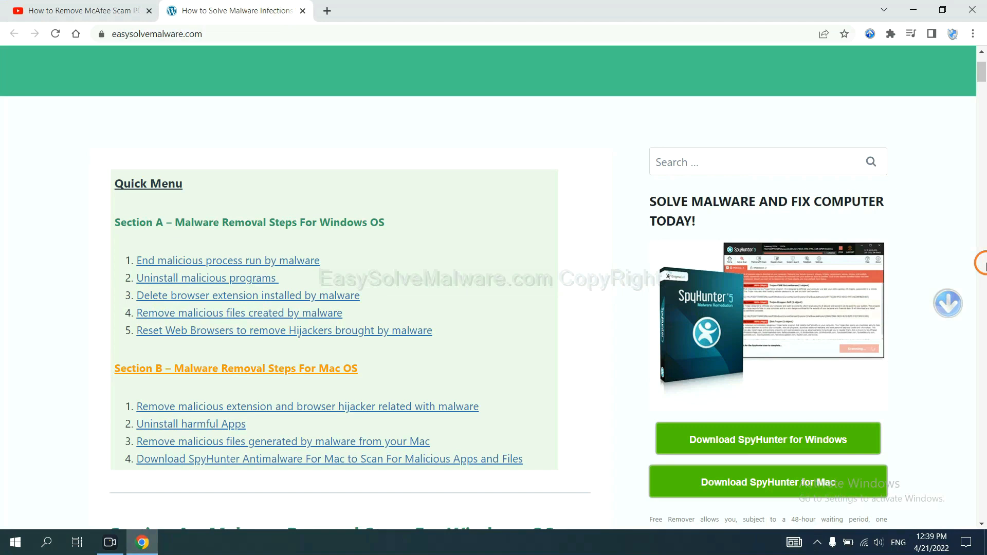
- Download SpyHunter-Installer.exe for Windows from the guide and launch it
{"action": "scroll", "scroll_direction": "down", "scroll_amount": 3}
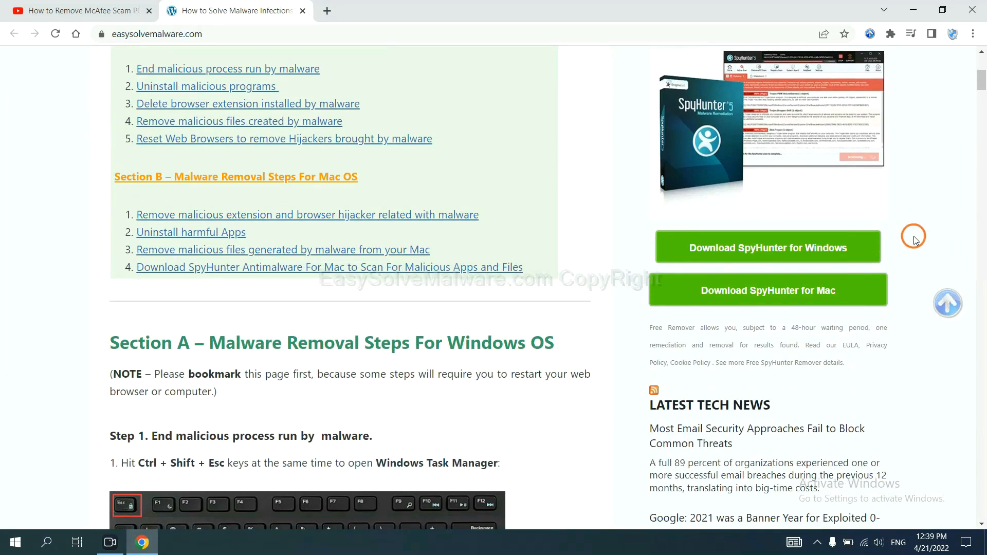
{"action": "left_click", "coordinate": [766, 247]}
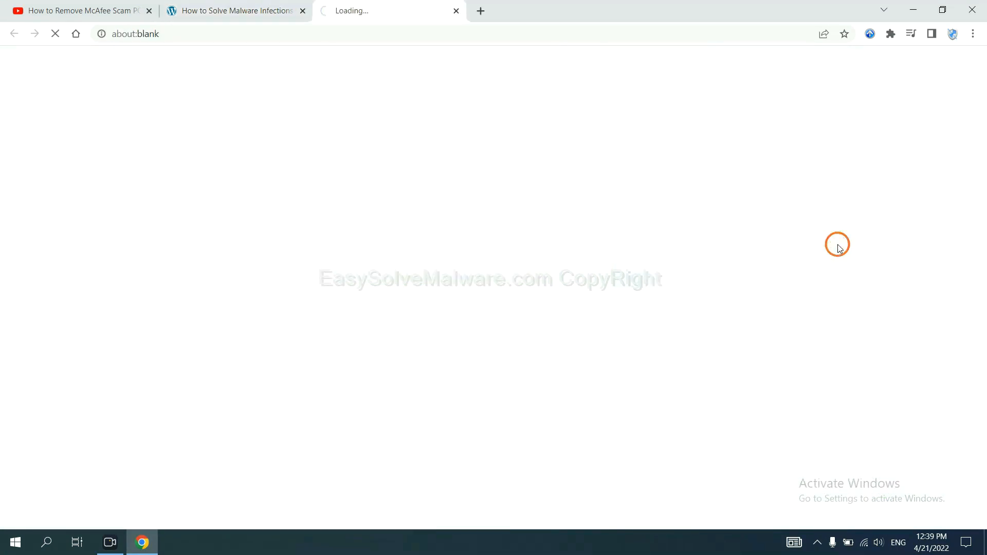
{"action": "left_click", "coordinate": [758, 247]}
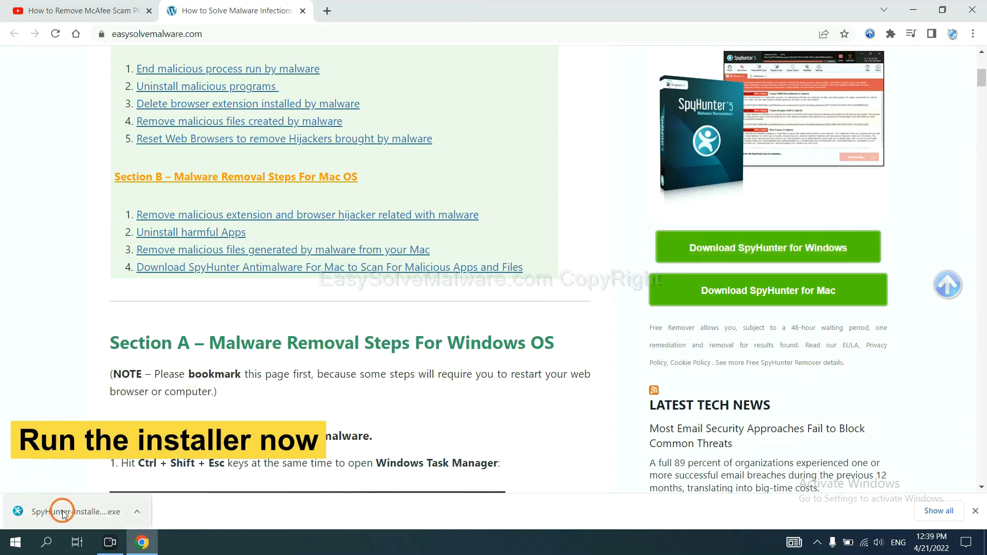
{"action": "left_click", "coordinate": [75, 512]}
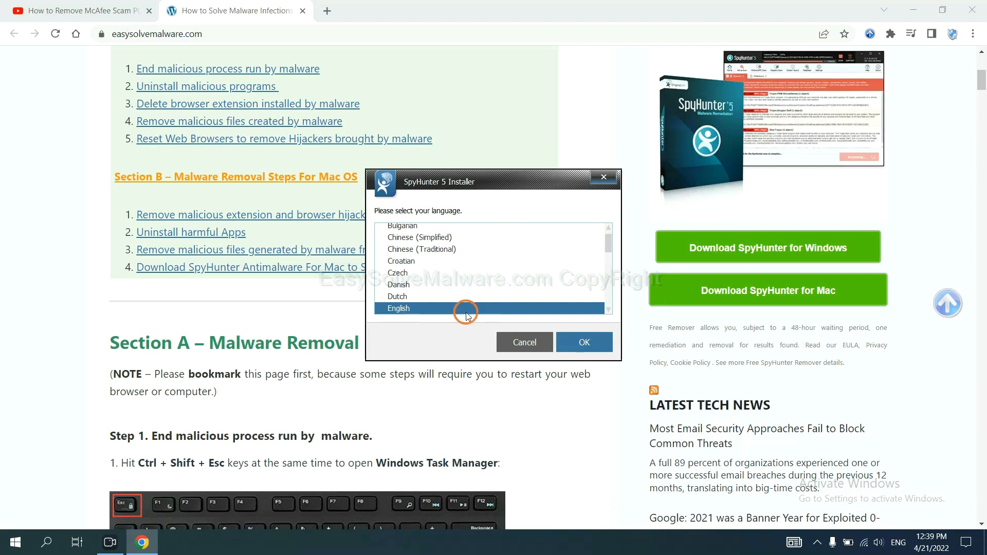
- Choose English as the installer language and run the SpyHunter 5 installation
{"action": "left_click", "coordinate": [582, 342]}
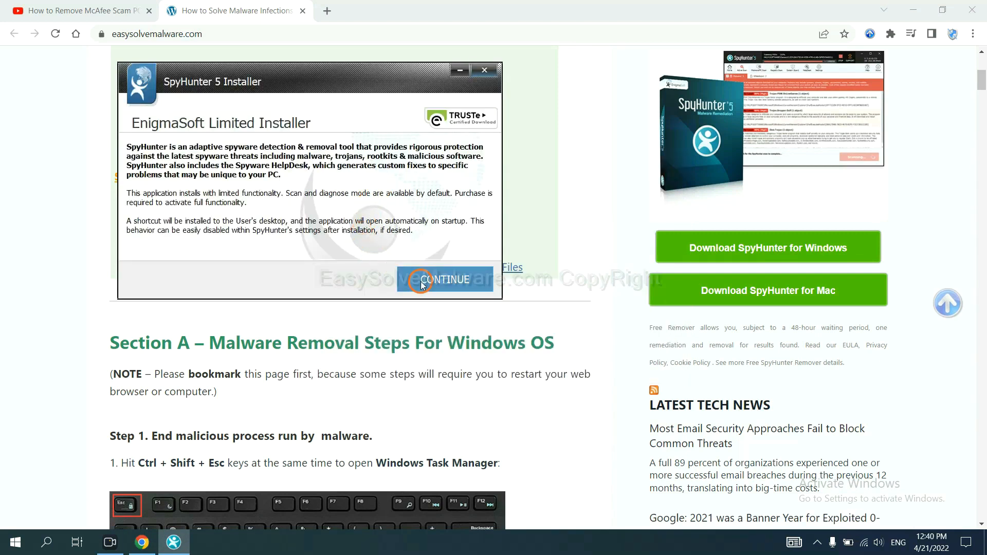
{"action": "left_click", "coordinate": [446, 280]}
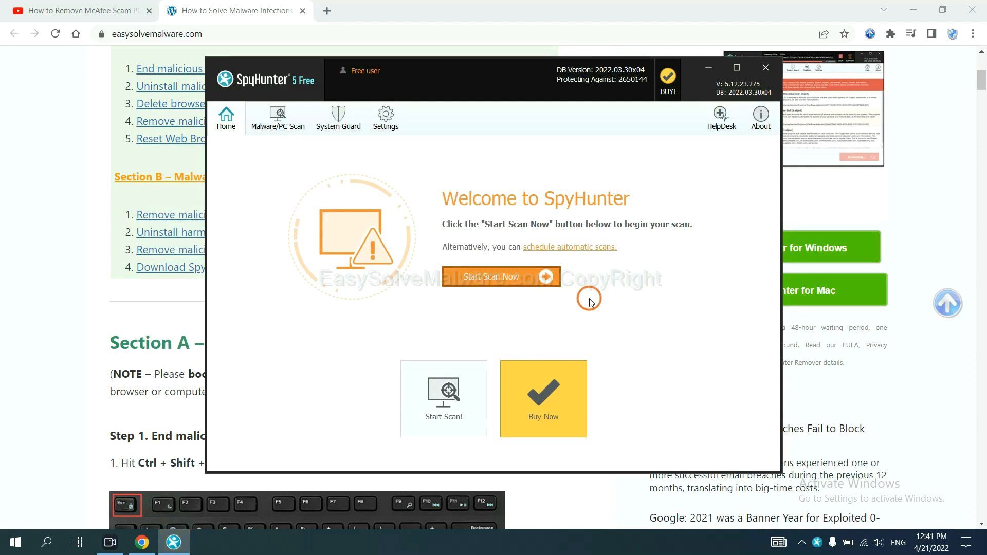
- Run a SpyHunter 5 scan and review the unknown startup object remove360.bat
{"action": "left_click", "coordinate": [491, 277]}
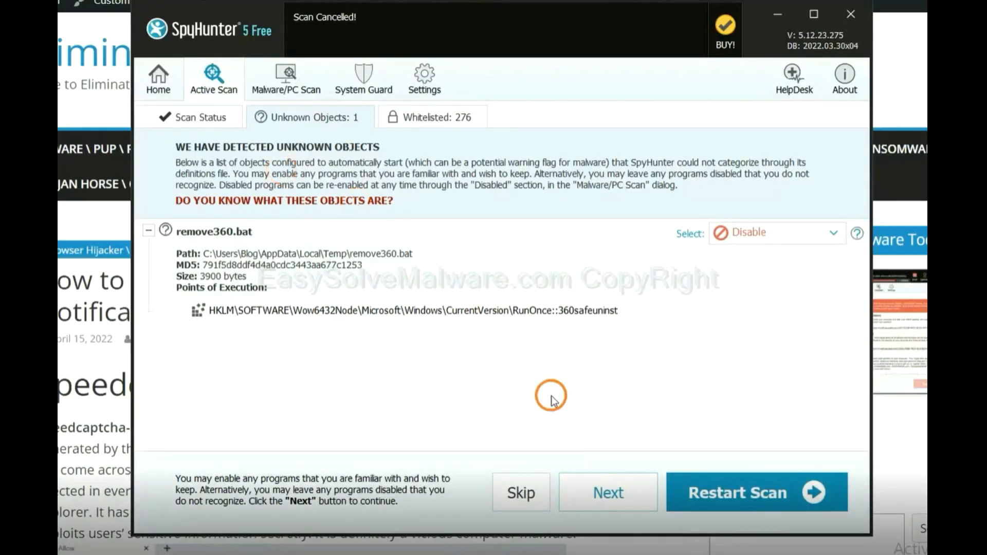
{"action": "left_click", "coordinate": [606, 492]}
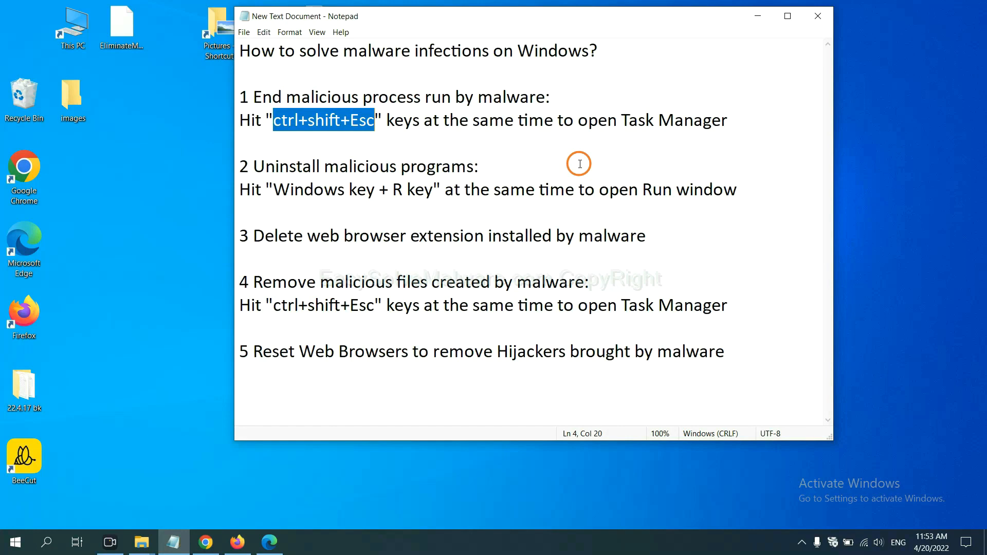
- End the Usermode Font Driver Host process in Task Manager
{"action": "left_click", "coordinate": [359, 120]}
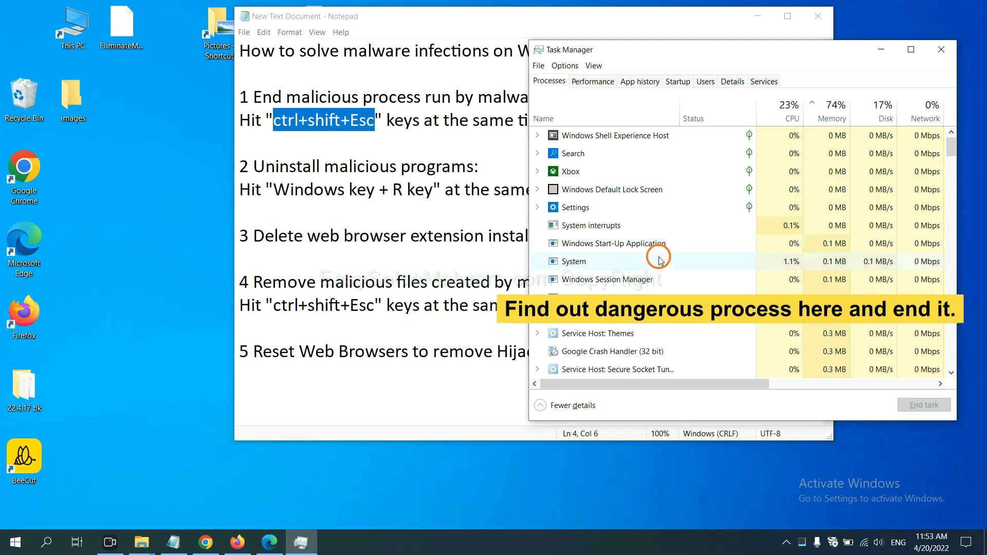
{"action": "left_click", "coordinate": [571, 261]}
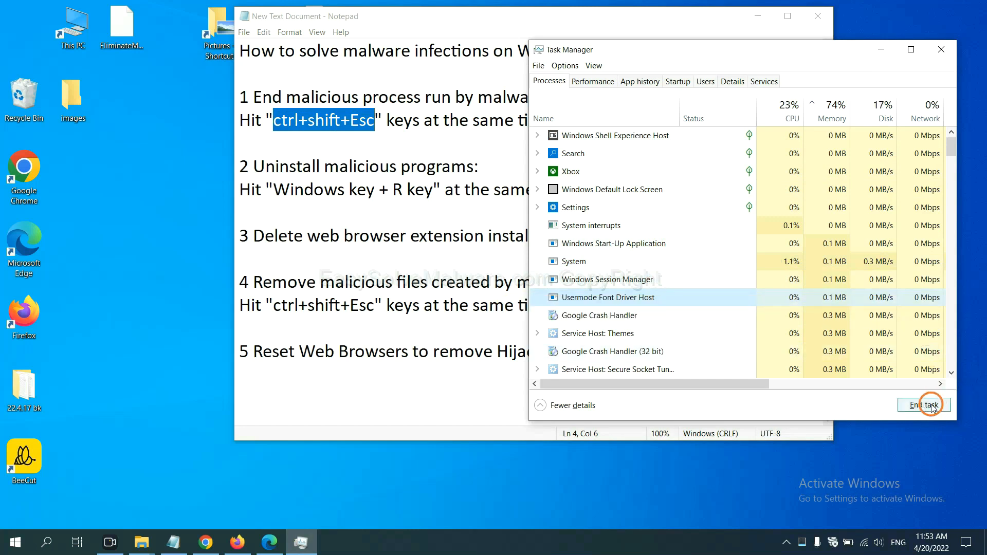
{"action": "left_click", "coordinate": [941, 49]}
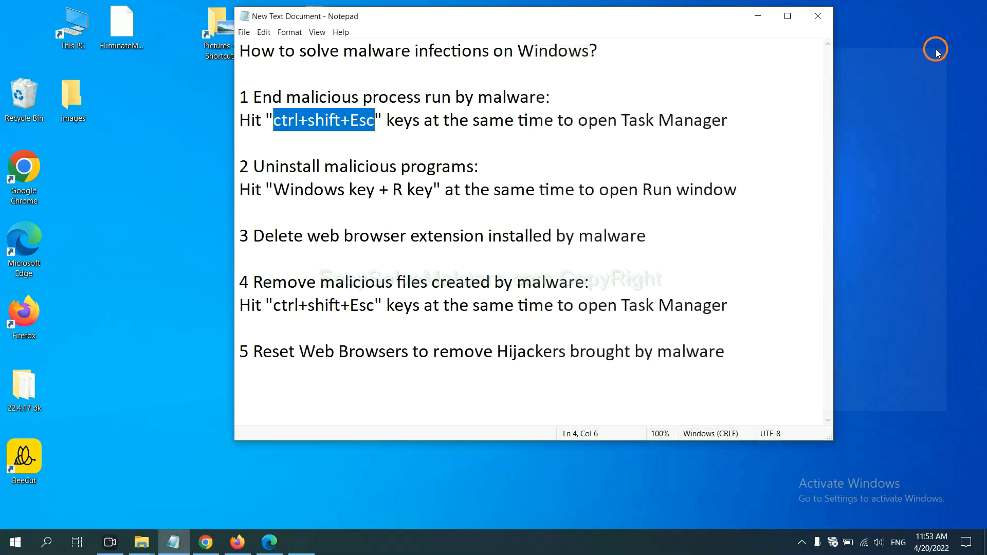
- Close Task Manager and run 'control panel' from the Run dialog
{"action": "left_click", "coordinate": [451, 190]}
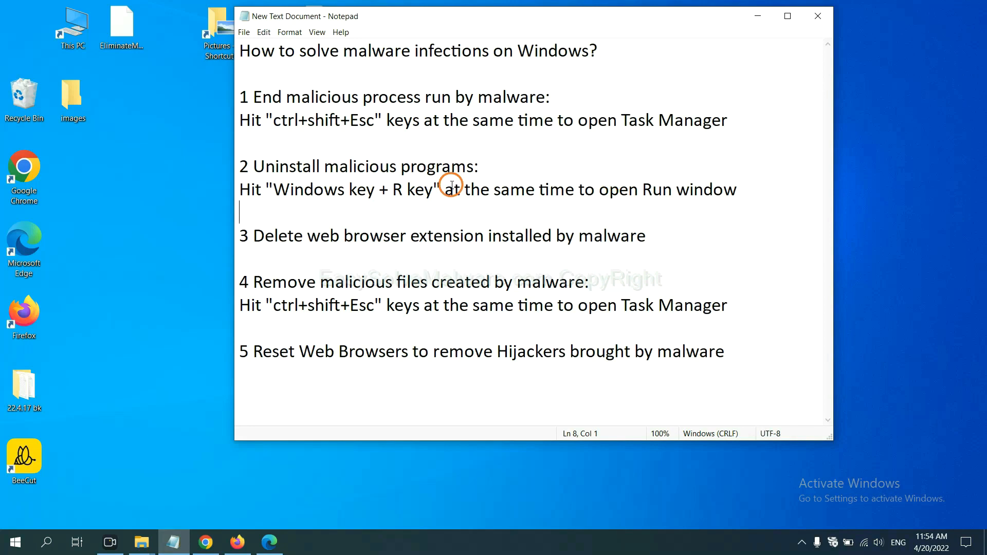
{"action": "double_click", "coordinate": [286, 190]}
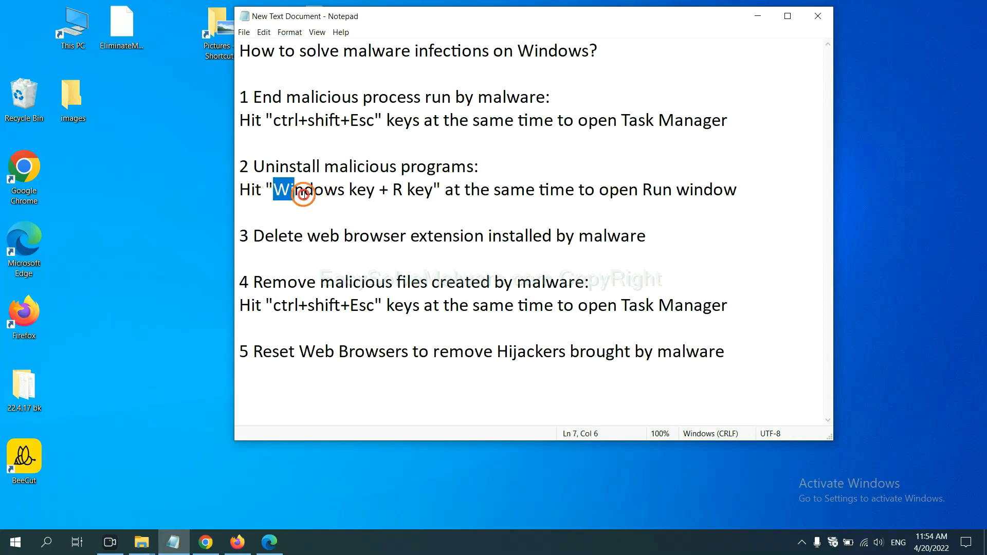
{"action": "left_click_drag", "start_coordinate": [283, 189], "coordinate": [428, 190]}
{"action": "type", "text": "control panel"}
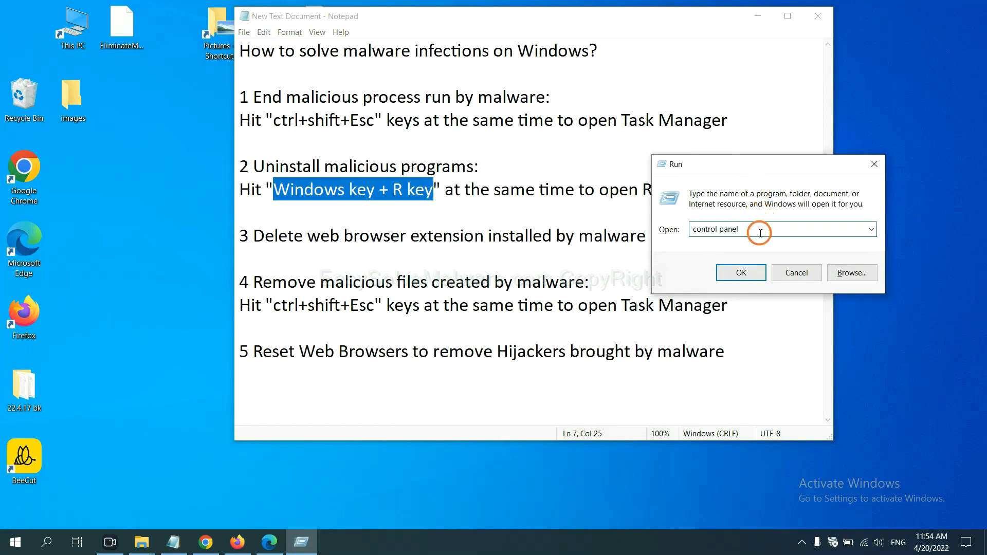
{"action": "double_click", "coordinate": [715, 229]}
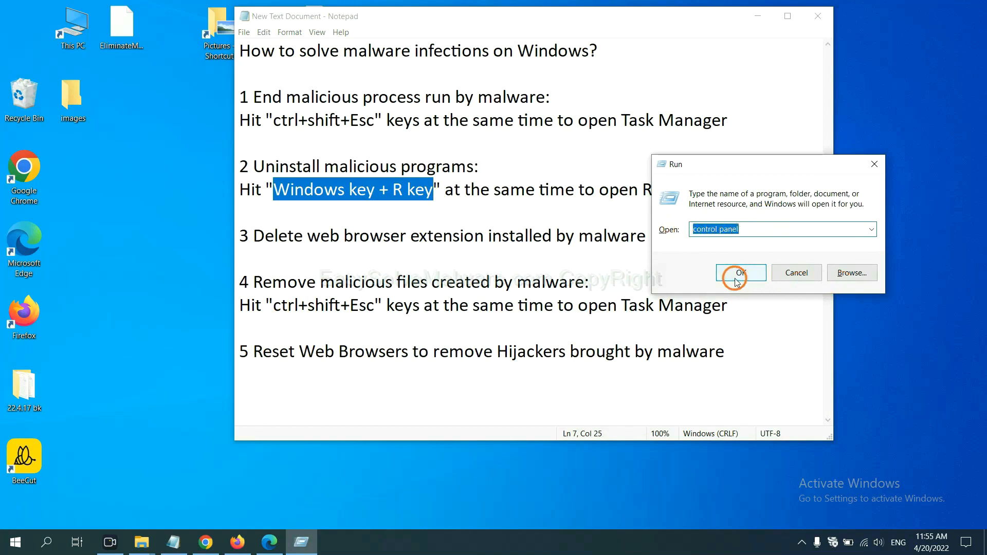
{"action": "left_click", "coordinate": [740, 272]}
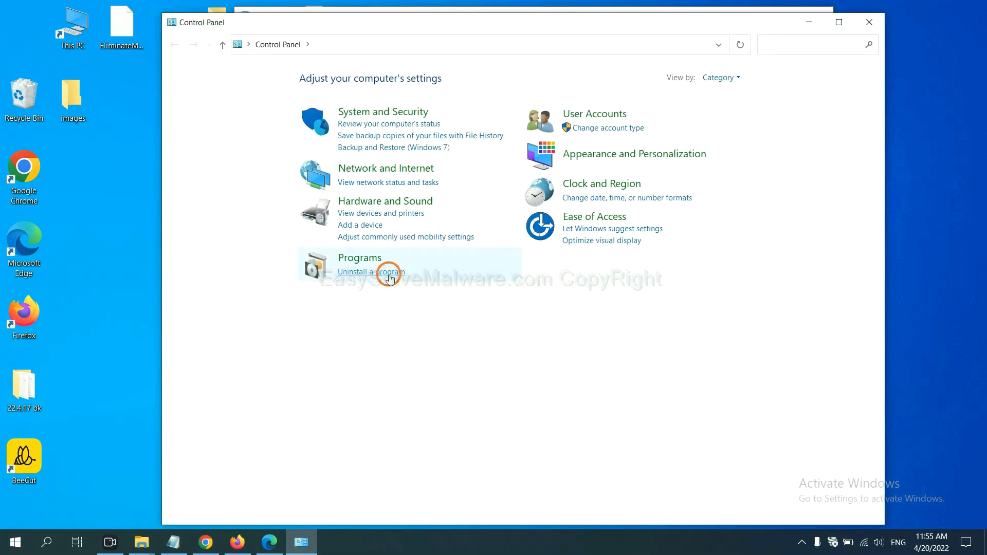
- Select Xiph.Org Open Codecs 0.85.17777 in Programs and Features for uninstalling
{"action": "left_click", "coordinate": [370, 272]}
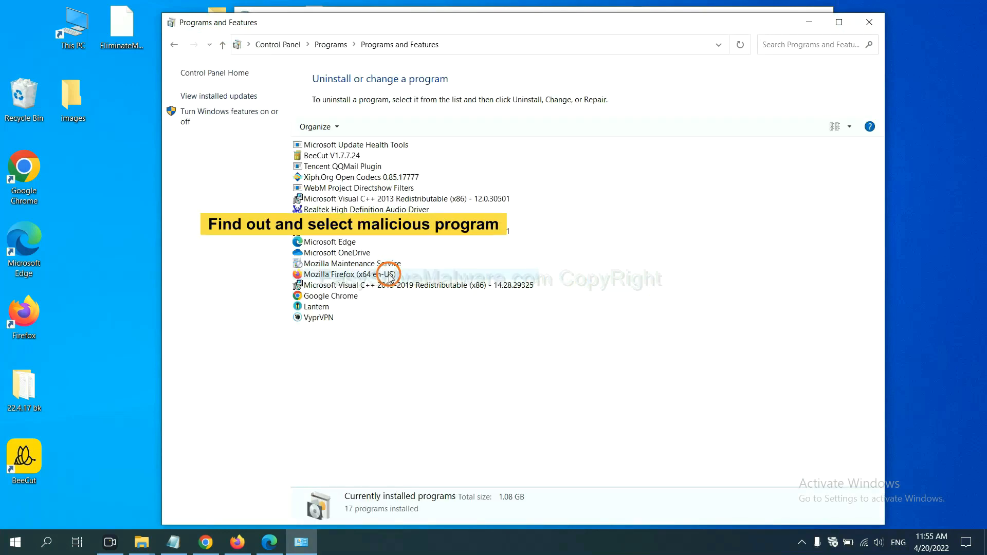
{"action": "mouse_move", "coordinate": [584, 225]}
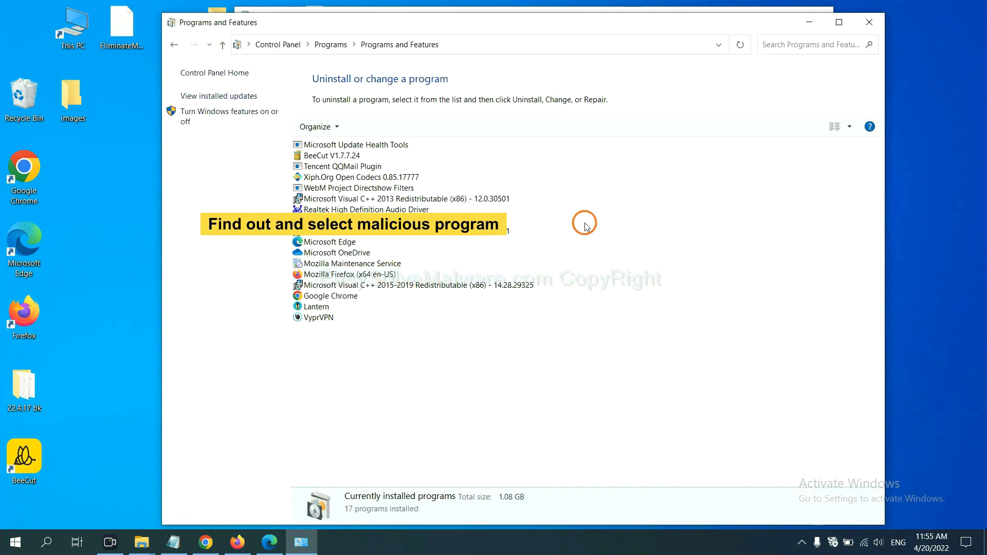
{"action": "mouse_move", "coordinate": [592, 213]}
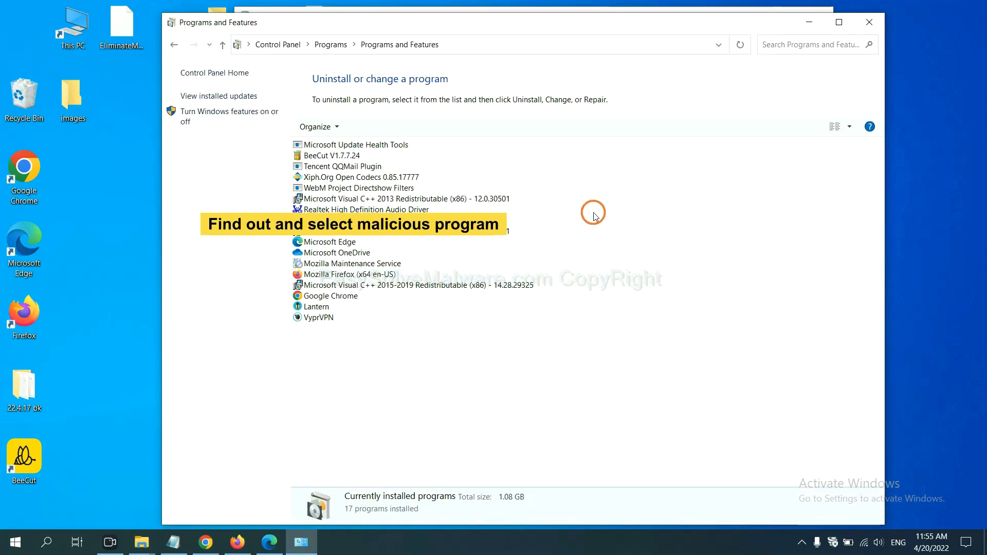
{"action": "mouse_move", "coordinate": [598, 211]}
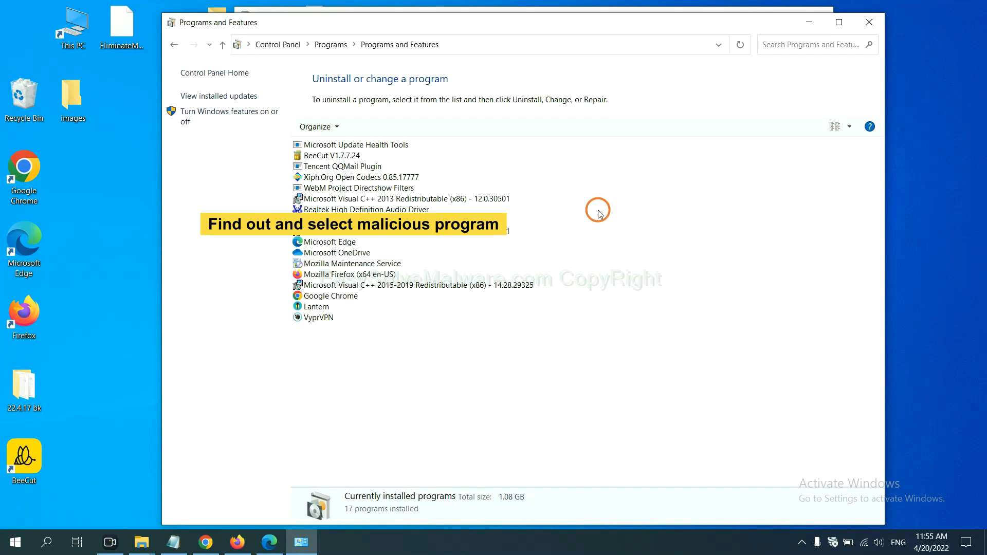
{"action": "left_click", "coordinate": [351, 177]}
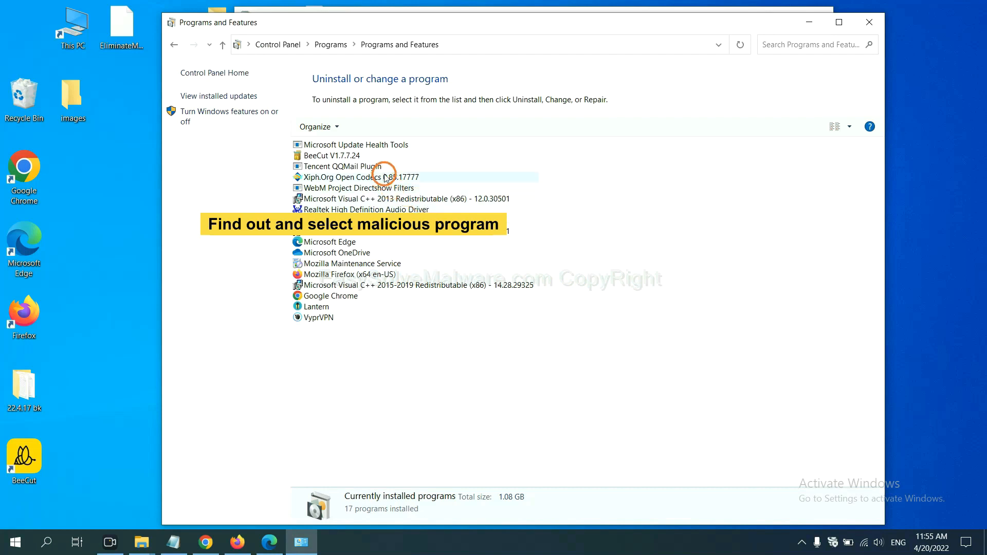
{"action": "left_click", "coordinate": [356, 176]}
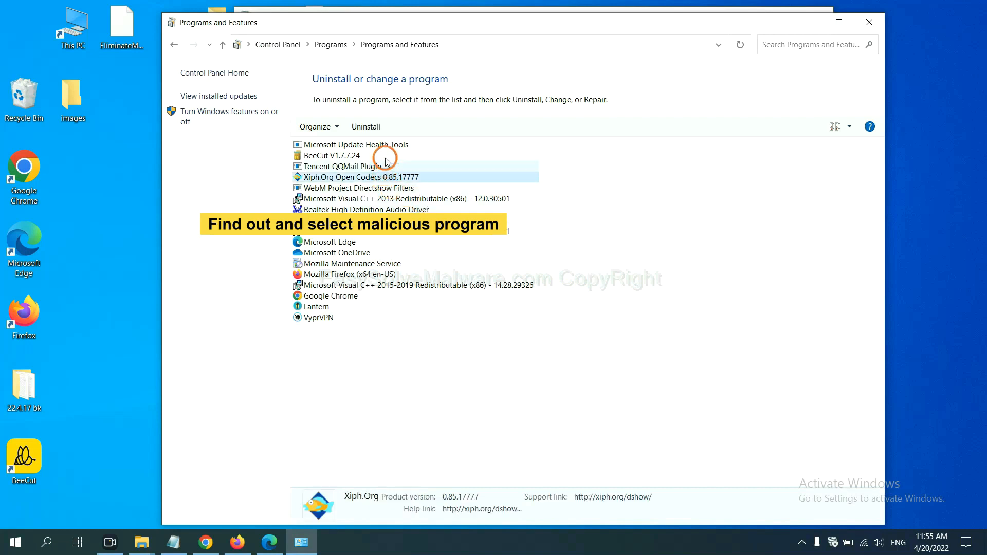
{"action": "mouse_move", "coordinate": [376, 131]}
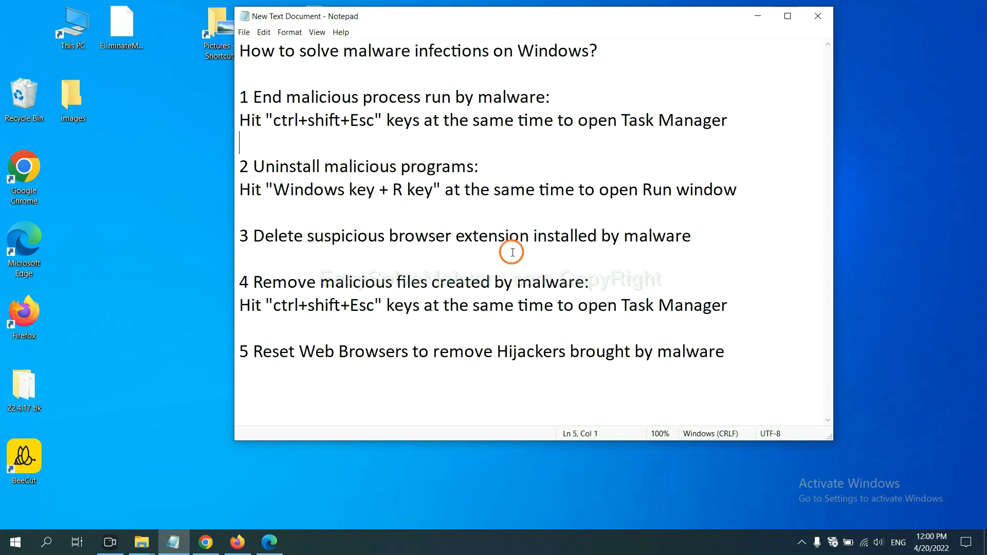
{"action": "mouse_move", "coordinate": [400, 261]}
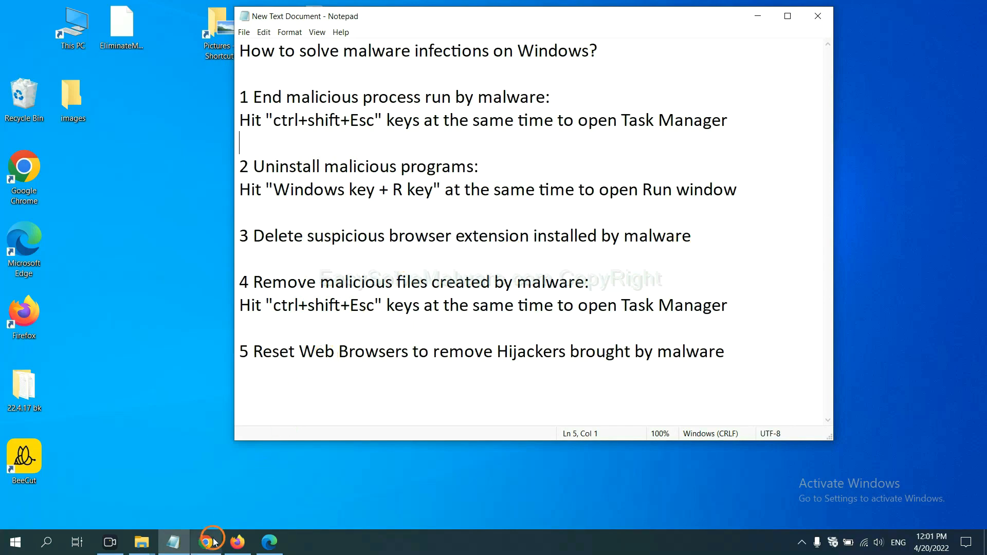
- Show Chrome's Extensions page listing the Scroll To Top extension
{"action": "left_click", "coordinate": [205, 541]}
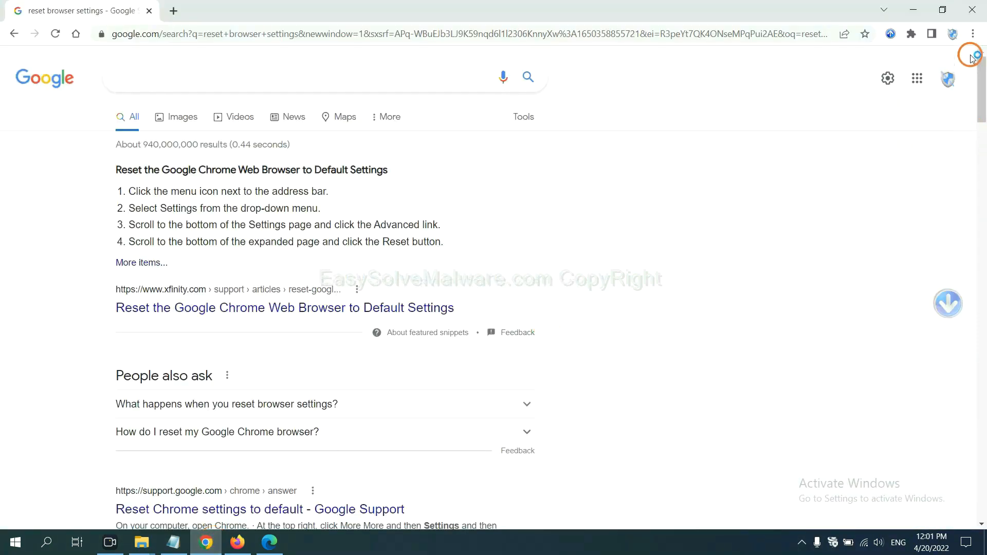
{"action": "left_click", "coordinate": [971, 34]}
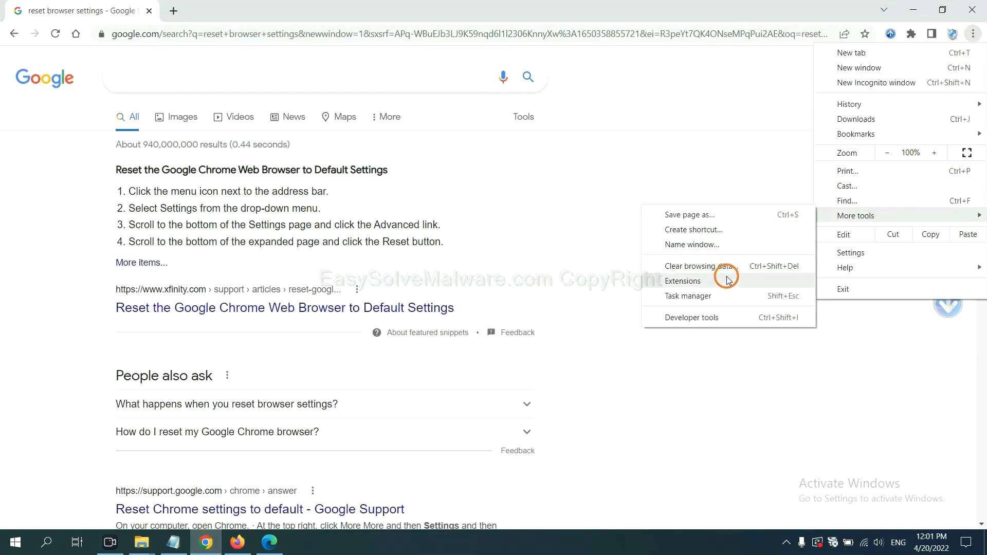
{"action": "left_click", "coordinate": [682, 280]}
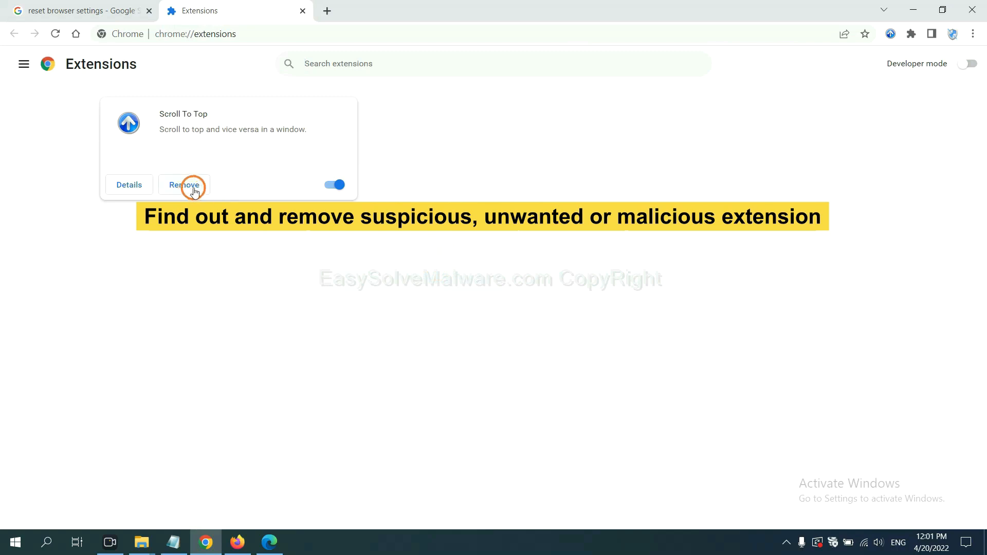
- Open Firefox's Add-ons Manager and show the removal options for GIPHY for Firefox
{"action": "left_click", "coordinate": [235, 541]}
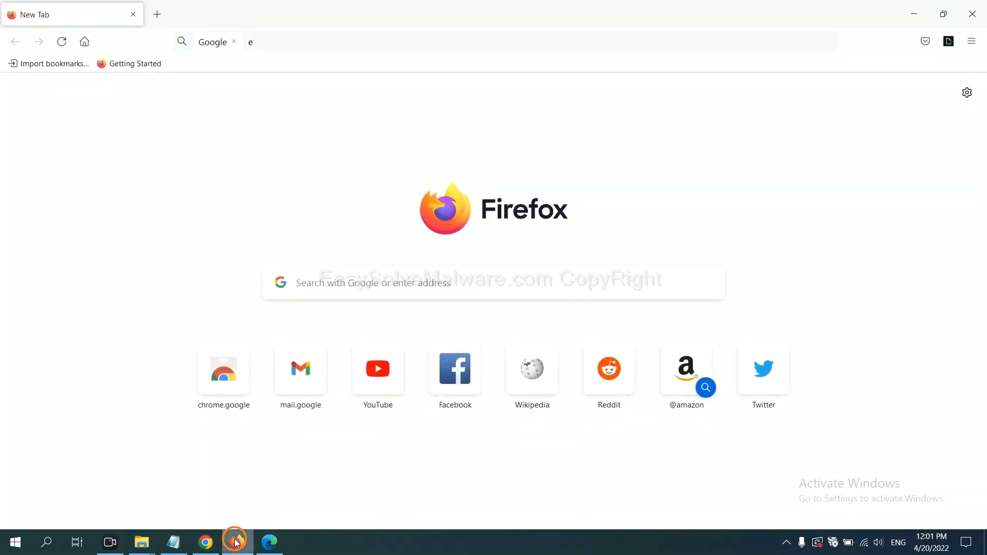
{"action": "left_click", "coordinate": [971, 42]}
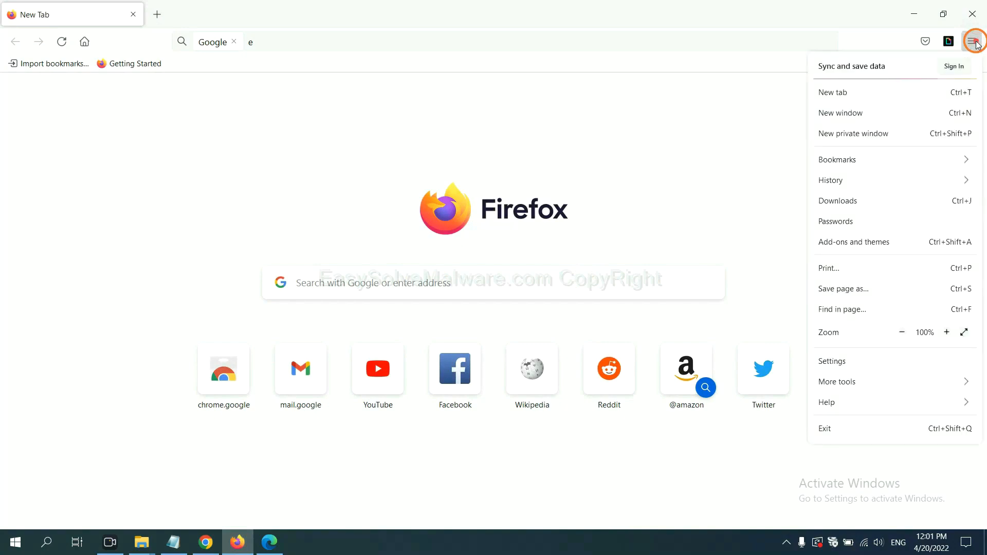
{"action": "mouse_move", "coordinate": [892, 159]}
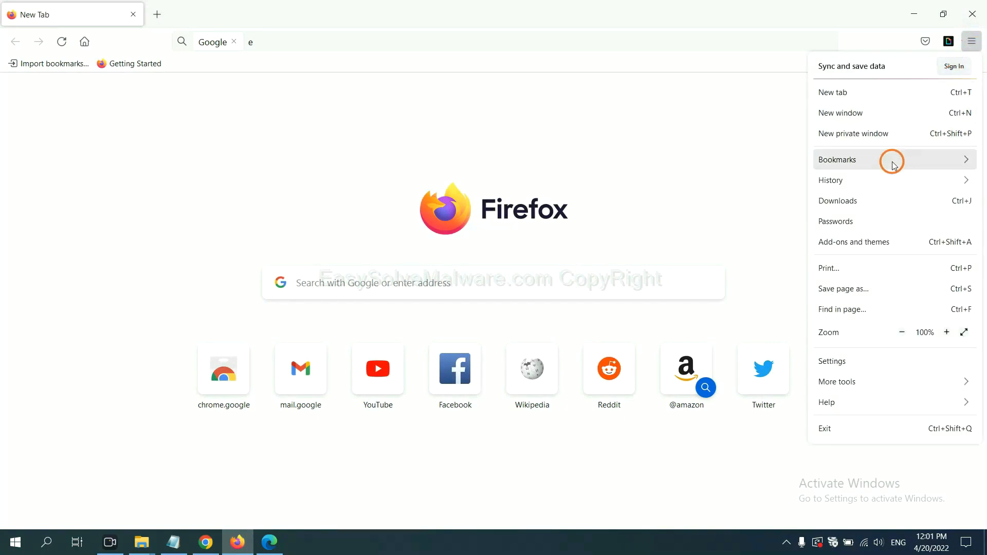
{"action": "mouse_move", "coordinate": [863, 246]}
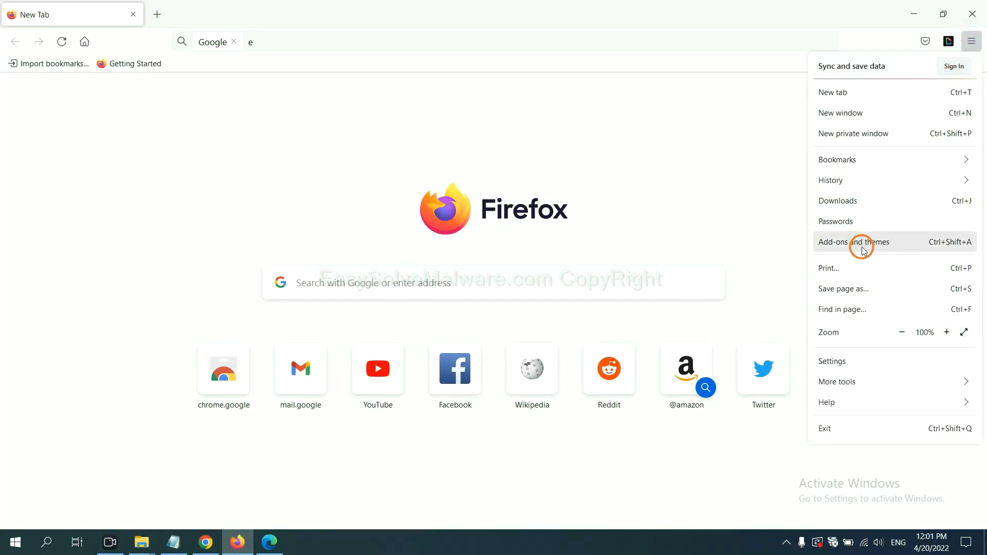
{"action": "left_click", "coordinate": [853, 242]}
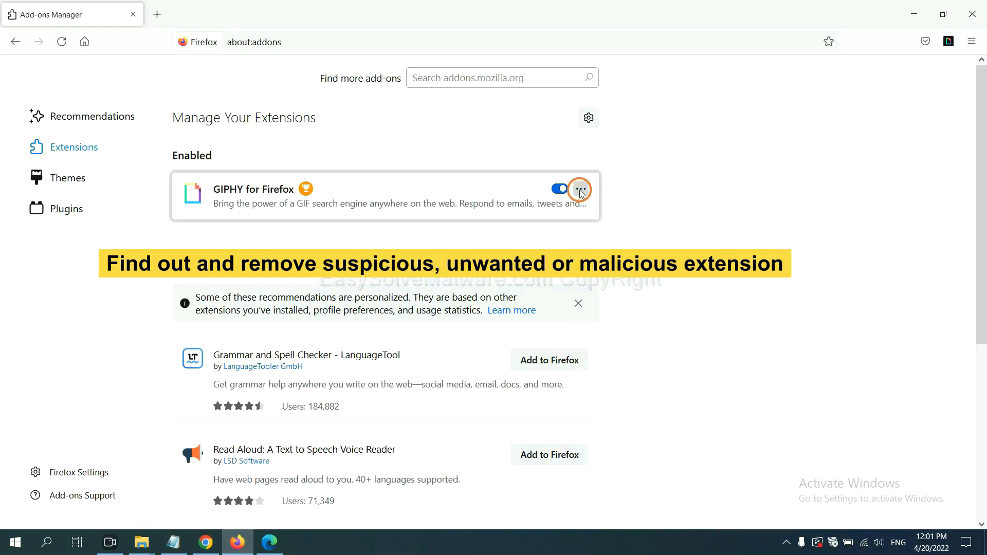
{"action": "left_click", "coordinate": [580, 189]}
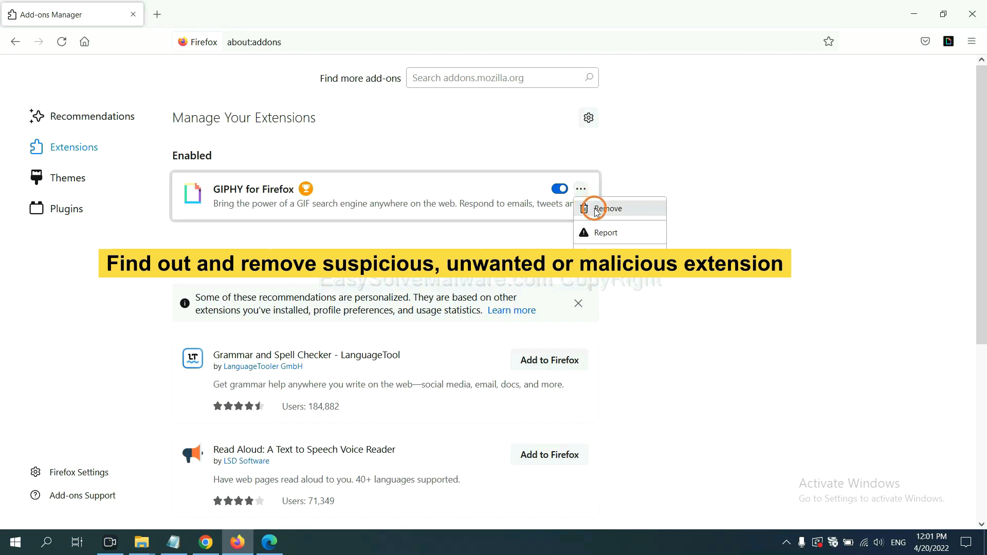
{"action": "mouse_move", "coordinate": [269, 541]}
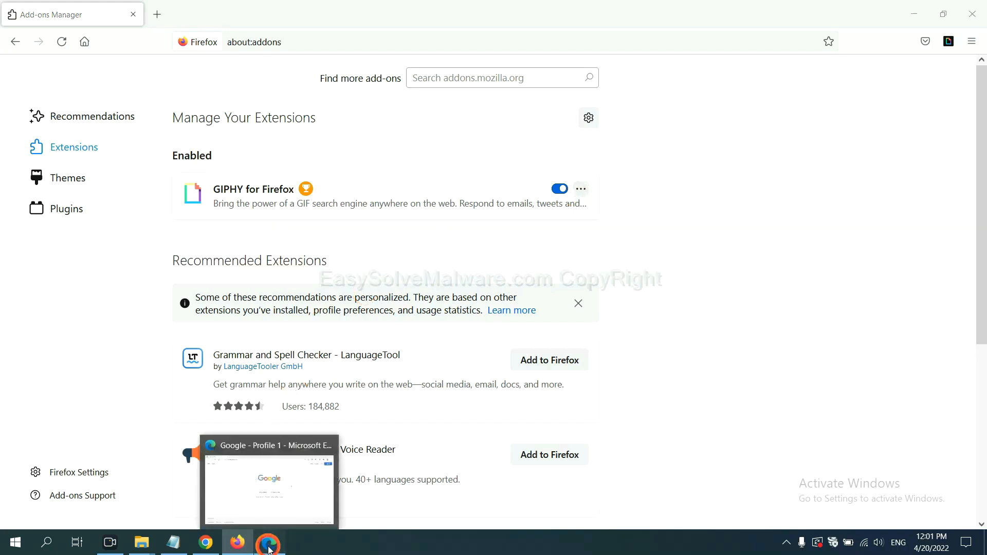
- Remove the ArcVpn Free Fast VPN Proxy extension from Edge's Manage extensions page
{"action": "left_click", "coordinate": [268, 542]}
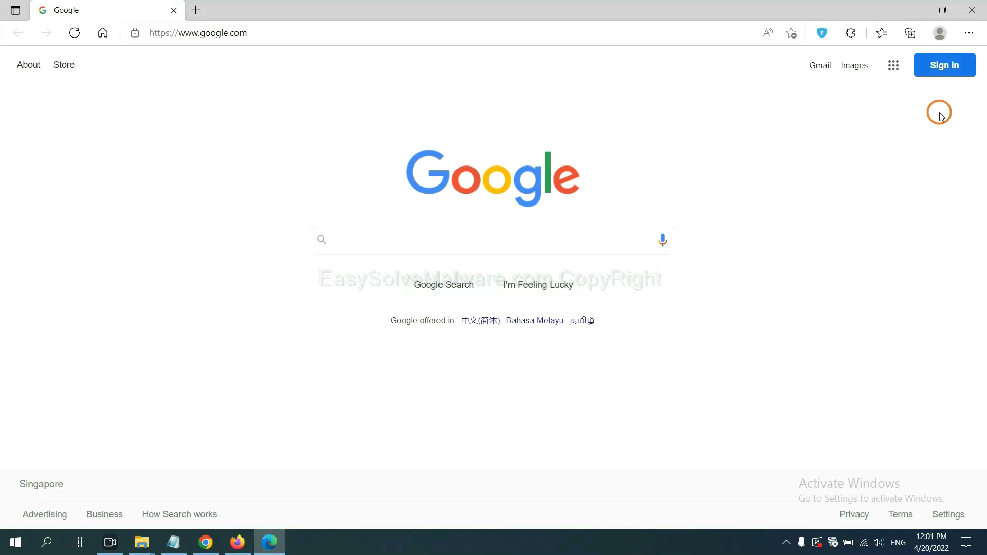
{"action": "left_click", "coordinate": [968, 33]}
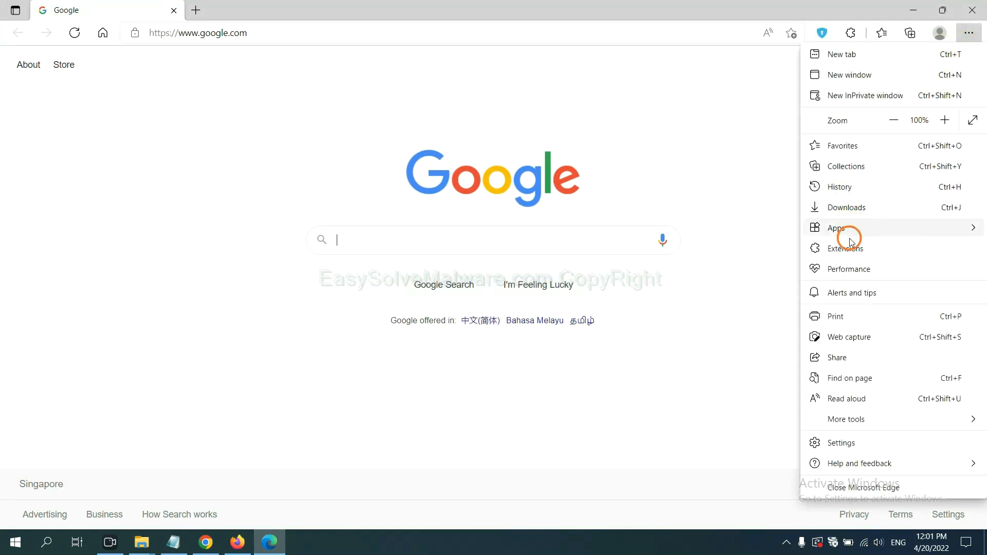
{"action": "mouse_move", "coordinate": [847, 247]}
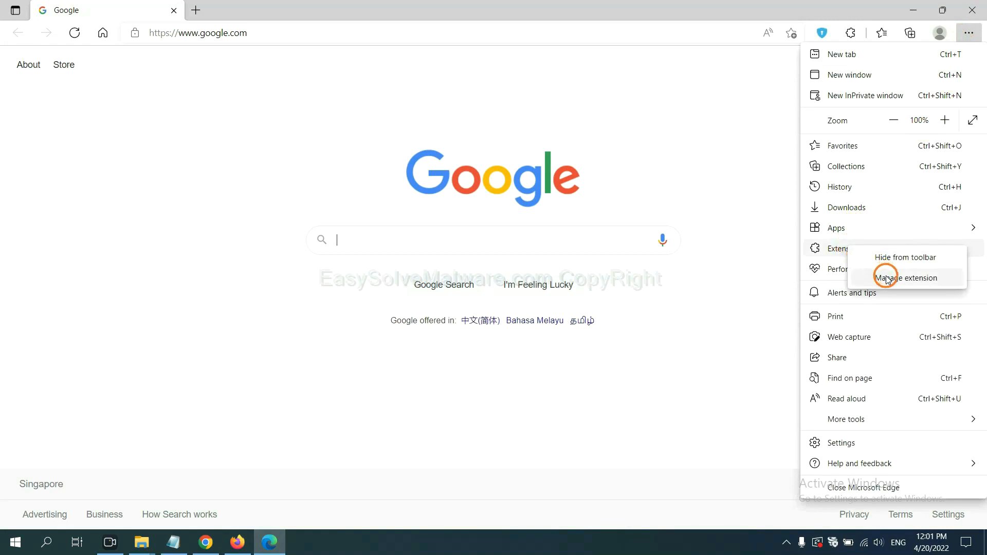
{"action": "left_click", "coordinate": [905, 278]}
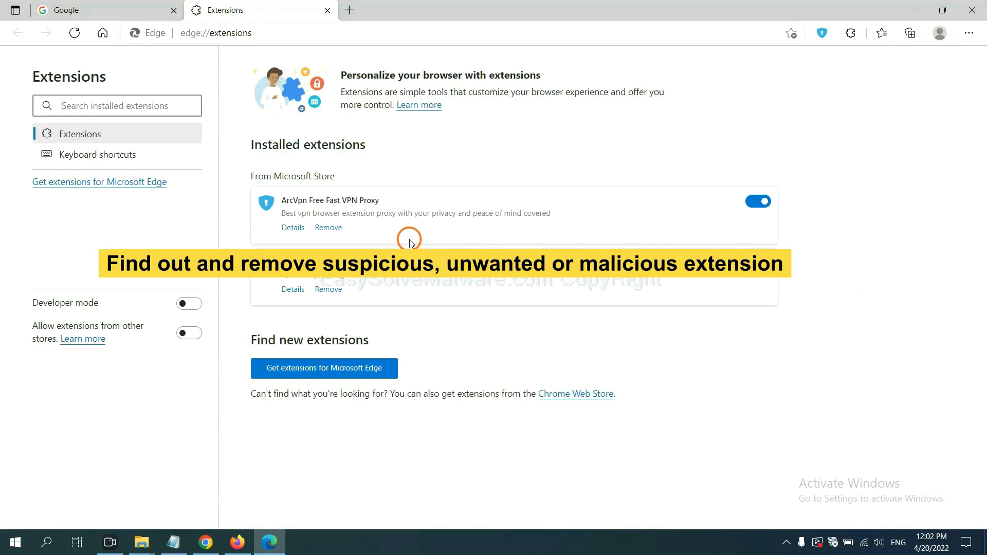
{"action": "mouse_move", "coordinate": [328, 227]}
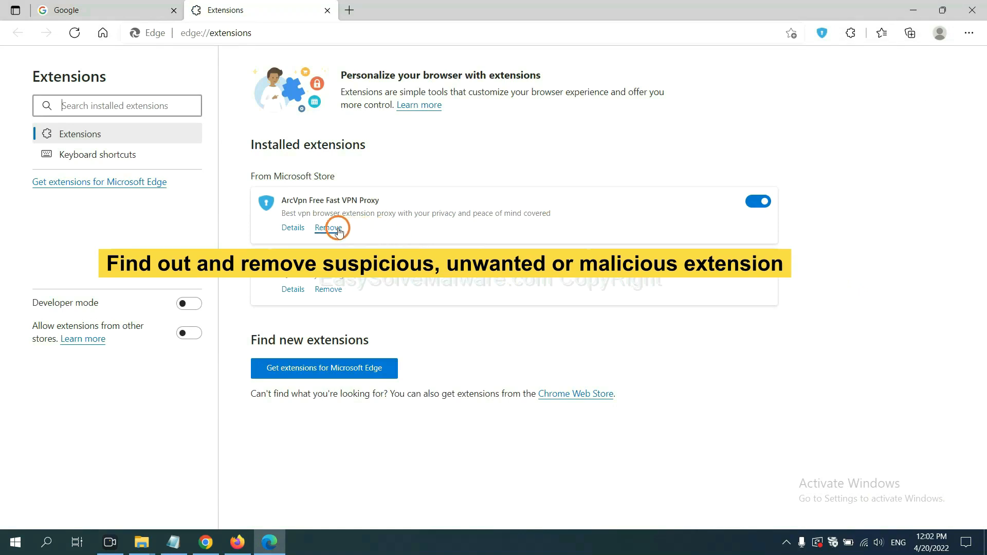
{"action": "left_click", "coordinate": [328, 228]}
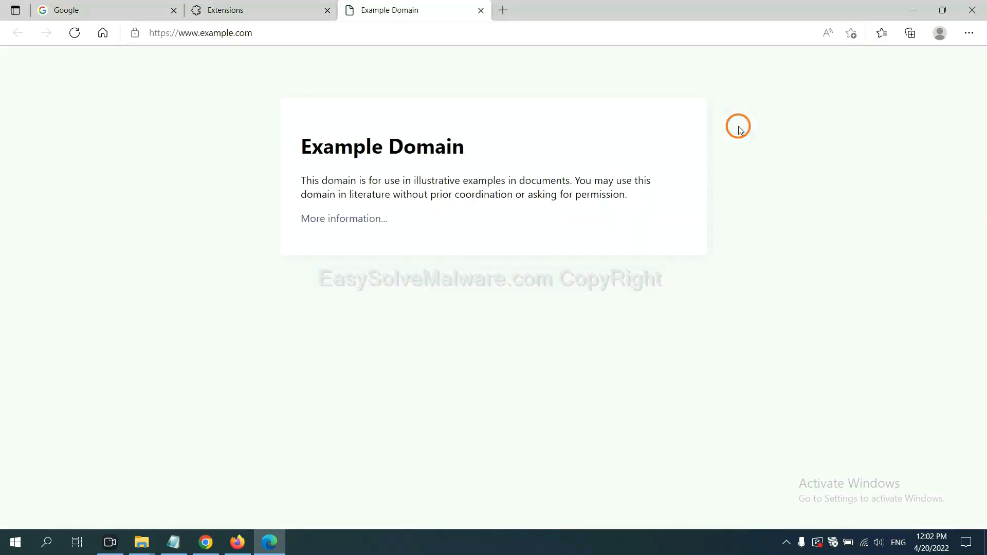
{"action": "mouse_move", "coordinate": [757, 302]}
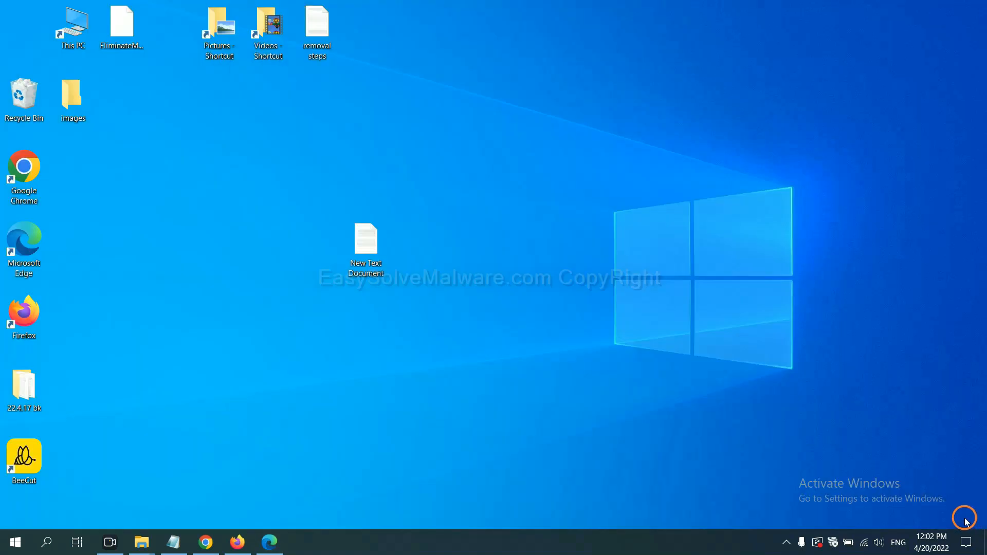
- Open the New Text Document removal notes, then launch regedit from the Run box
{"action": "double_click", "coordinate": [365, 244]}
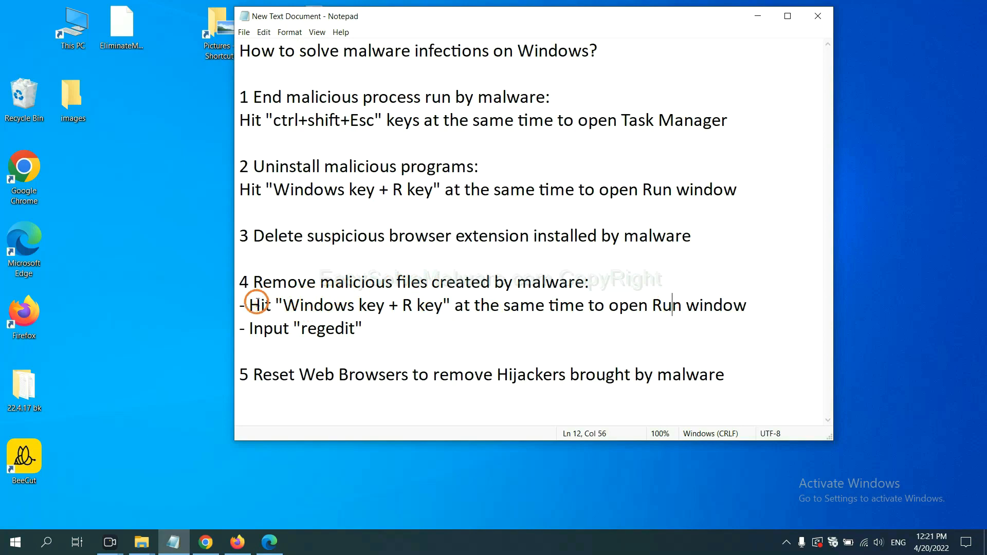
{"action": "left_click_drag", "start_coordinate": [248, 304], "coordinate": [443, 305]}
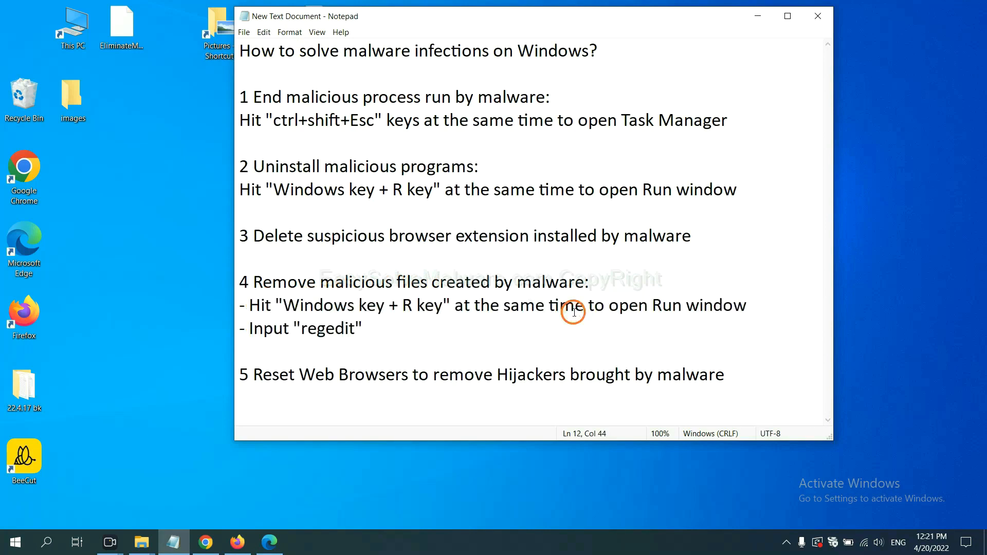
{"action": "key", "text": "win+r"}
{"action": "type", "text": "regedit"}
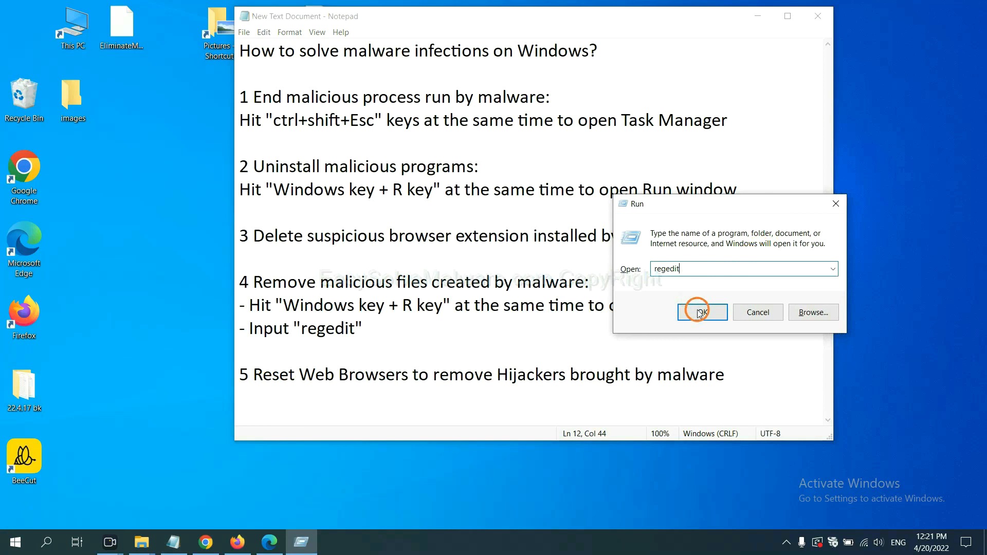
{"action": "left_click", "coordinate": [702, 312]}
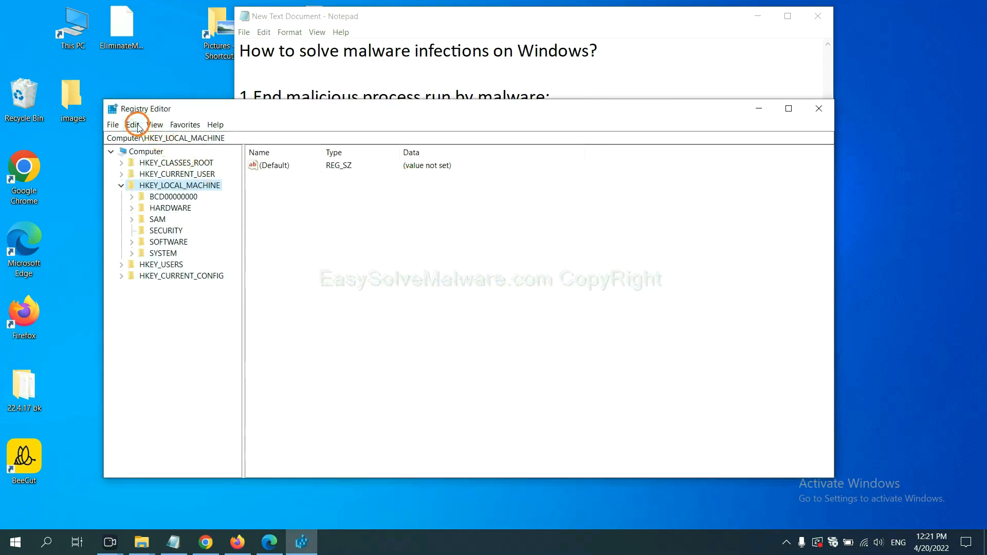
- Use Edit > Find to search the registry for the malware's name
{"action": "left_click", "coordinate": [132, 124]}
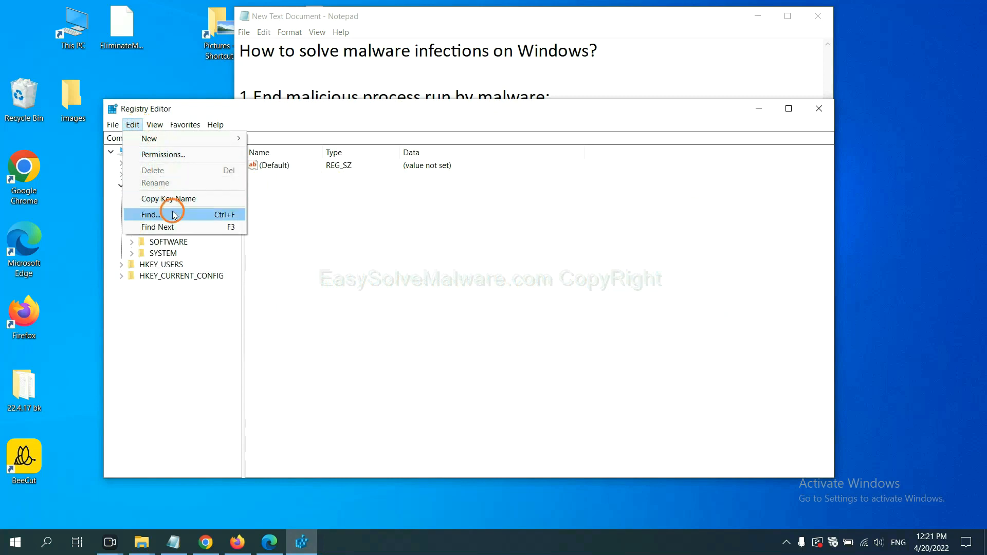
{"action": "left_click", "coordinate": [150, 214]}
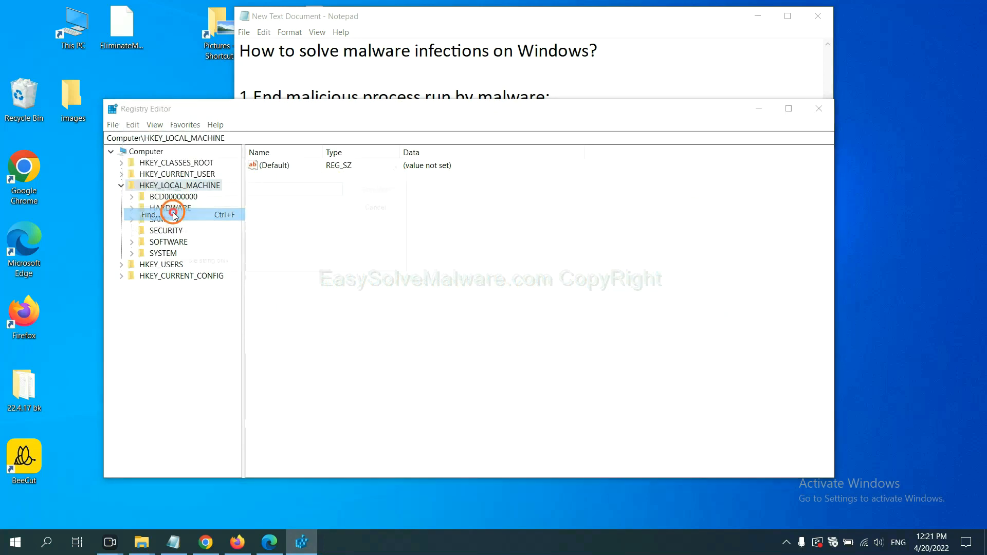
{"action": "left_click", "coordinate": [149, 214]}
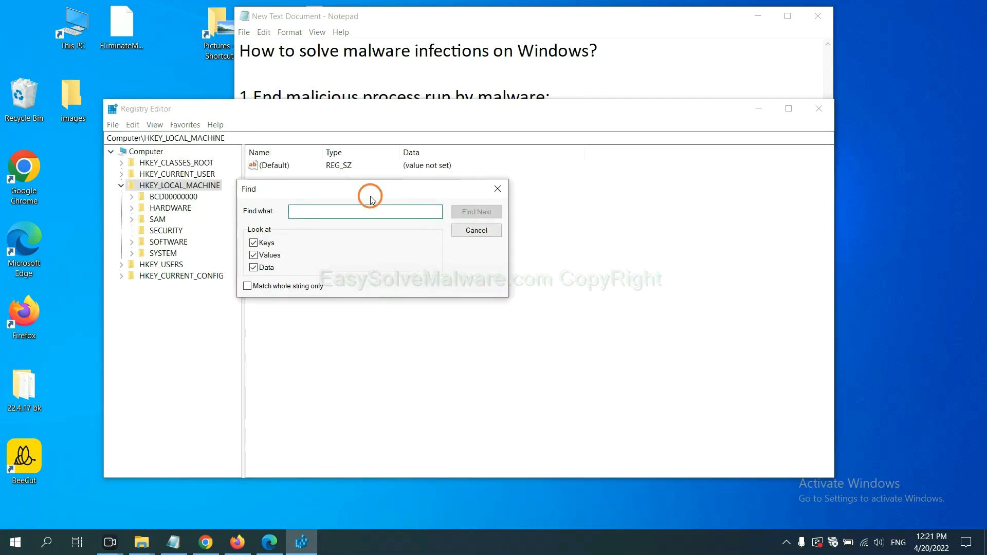
{"action": "left_click", "coordinate": [365, 210]}
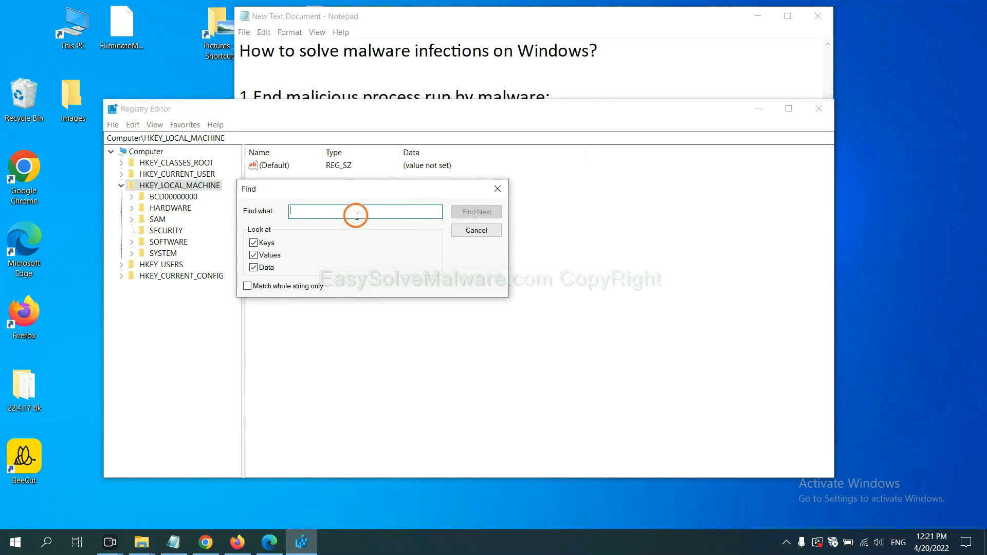
{"action": "type", "text": "Input the name of malware"}
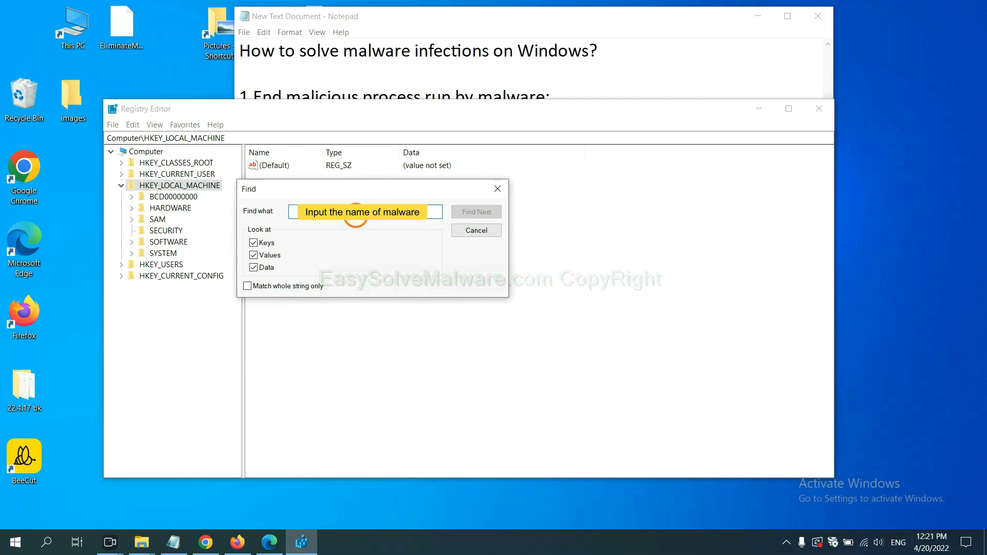
{"action": "type", "text": "be"}
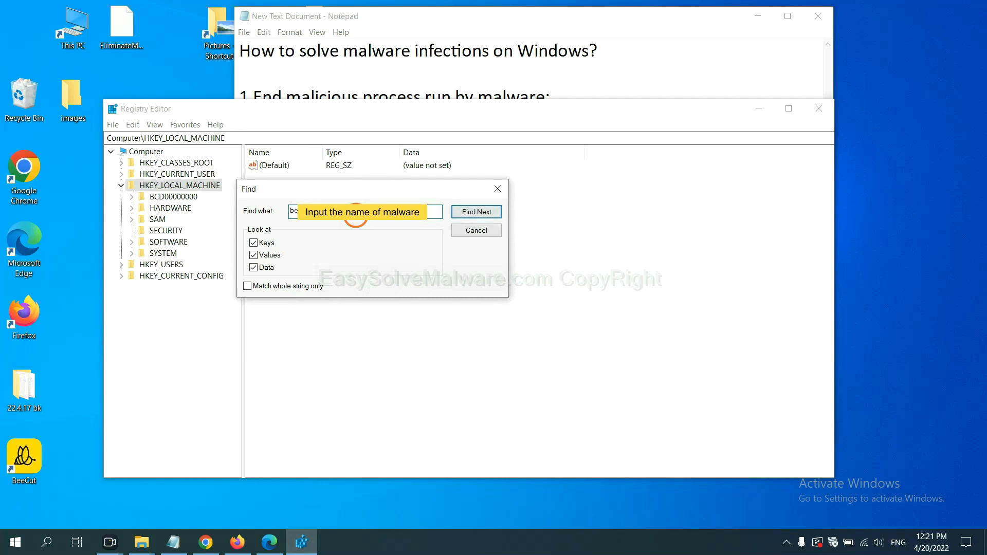
{"action": "left_click", "coordinate": [475, 211]}
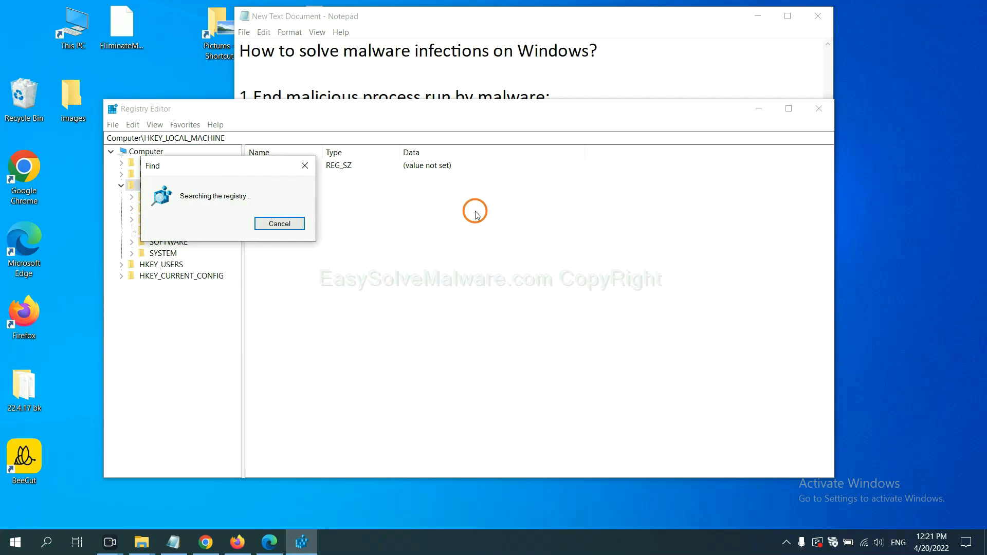
{"action": "mouse_move", "coordinate": [248, 150]}
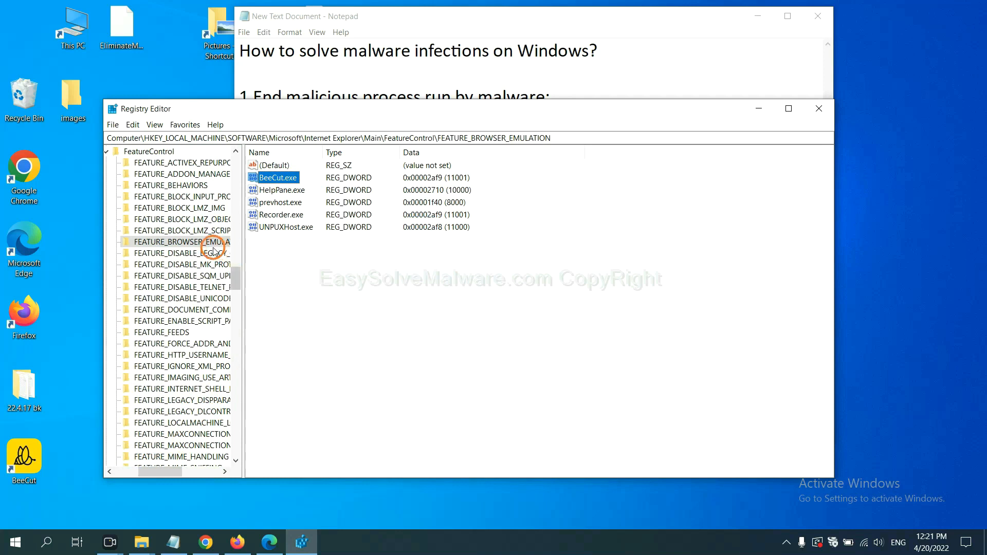
{"action": "right_click", "coordinate": [182, 242]}
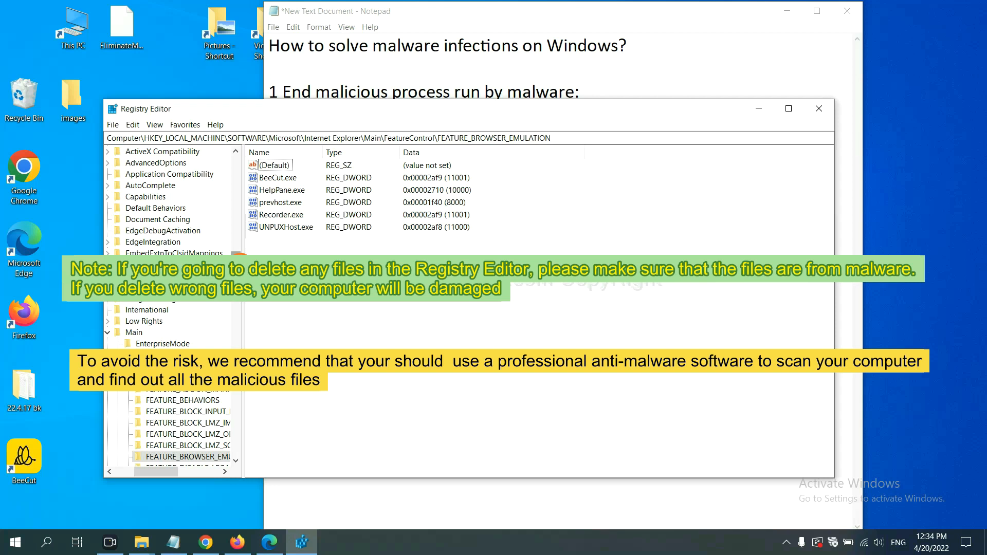
{"action": "left_click", "coordinate": [345, 314]}
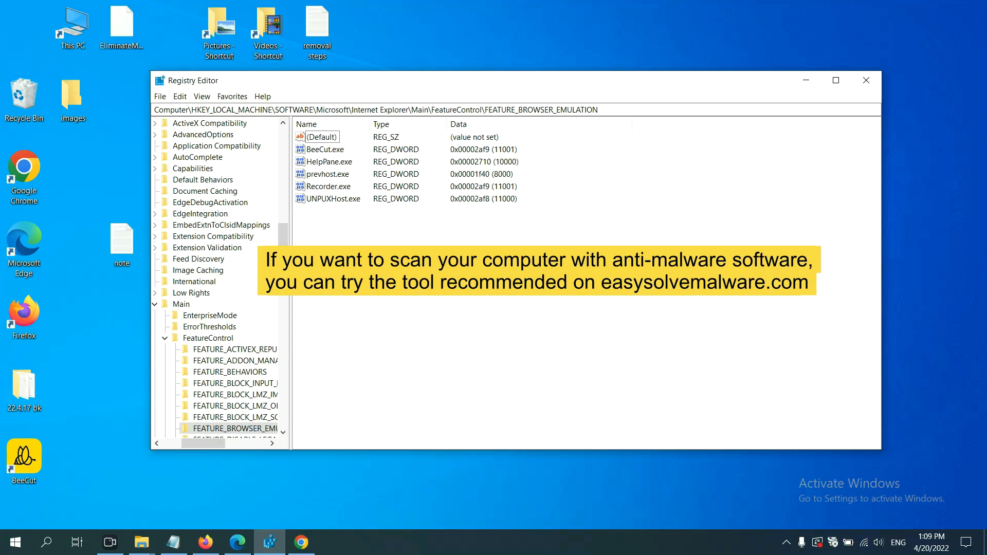
- Scroll the easysolvemalware.com guide in Chrome down to its Quick Menu
{"action": "left_click", "coordinate": [306, 542]}
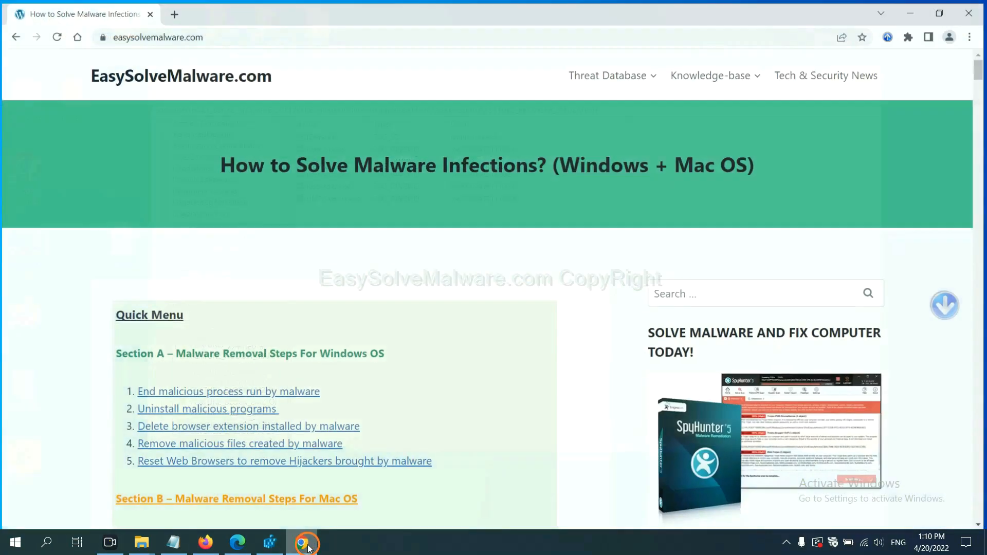
{"action": "scroll", "scroll_direction": "down", "scroll_amount": 3}
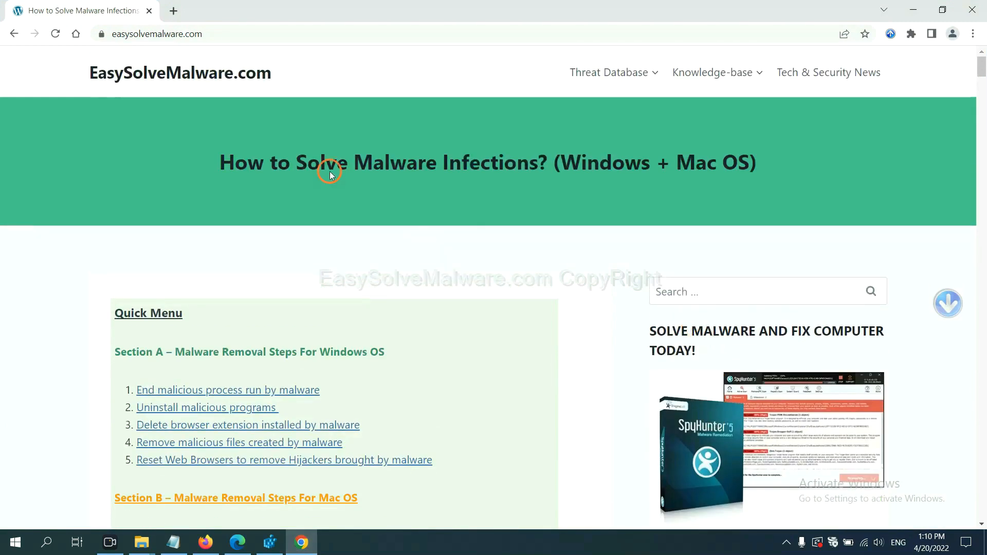
{"action": "mouse_move", "coordinate": [278, 84]}
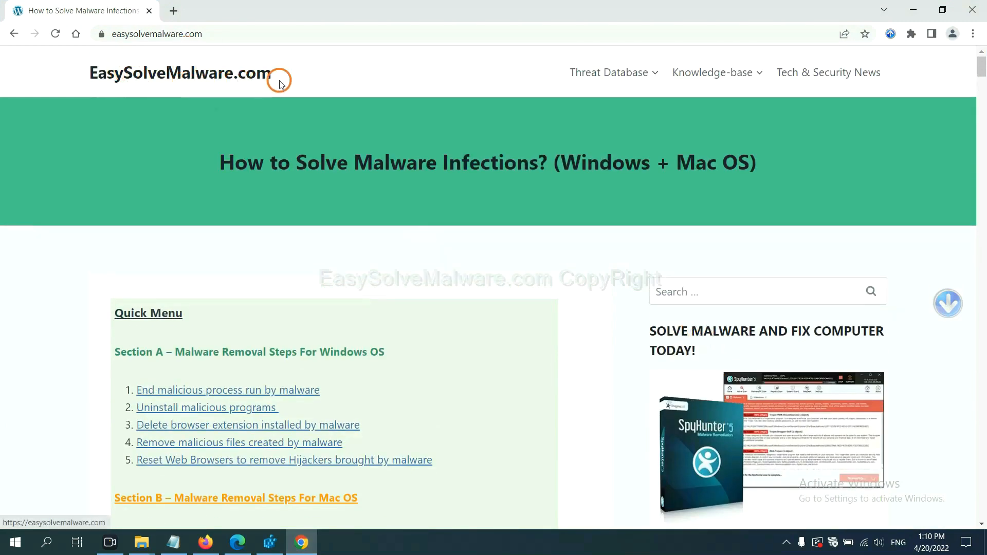
{"action": "scroll", "scroll_direction": "down", "scroll_amount": 3}
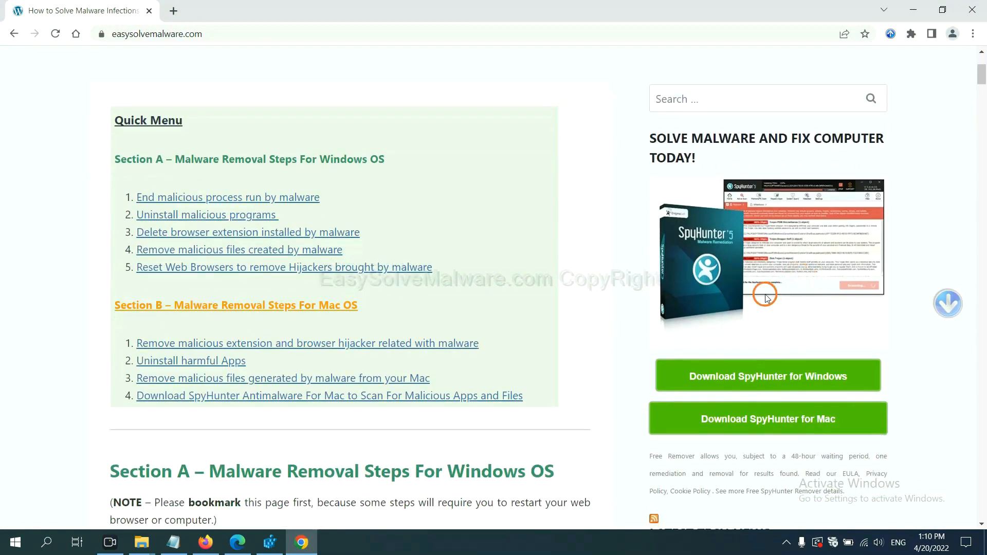
{"action": "mouse_move", "coordinate": [755, 274]}
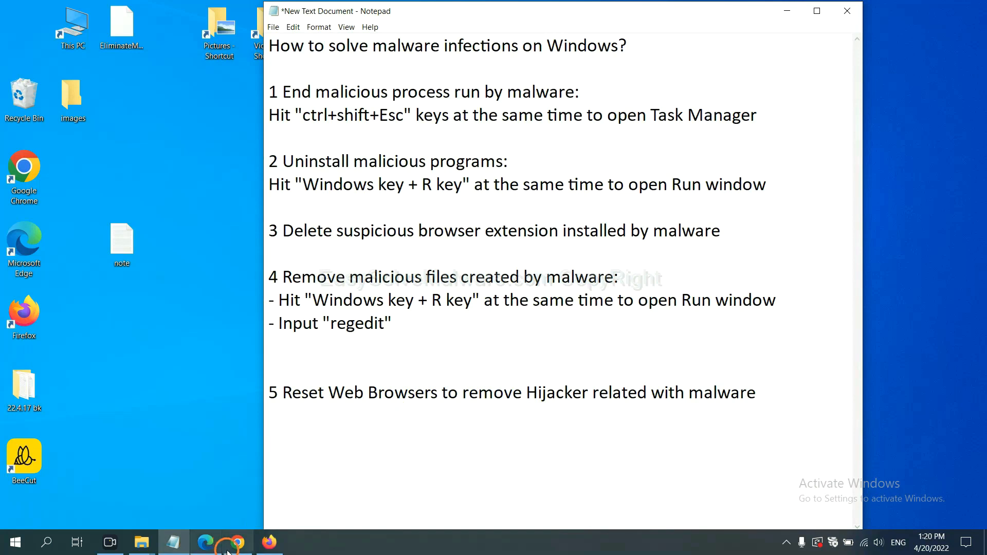
- Search Chrome settings for 'reset' and choose 'Restore settings to their original defaults'
{"action": "left_click", "coordinate": [235, 542]}
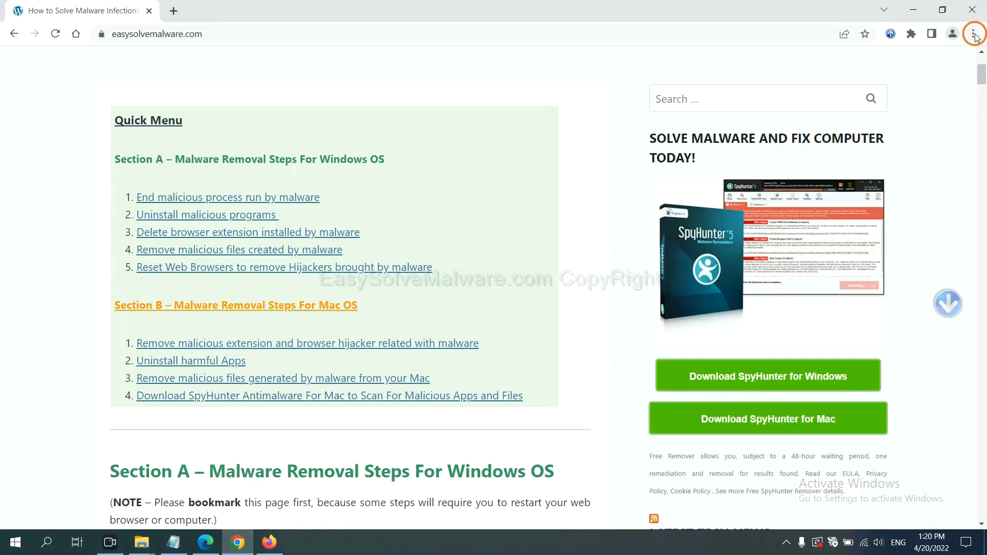
{"action": "left_click", "coordinate": [975, 34]}
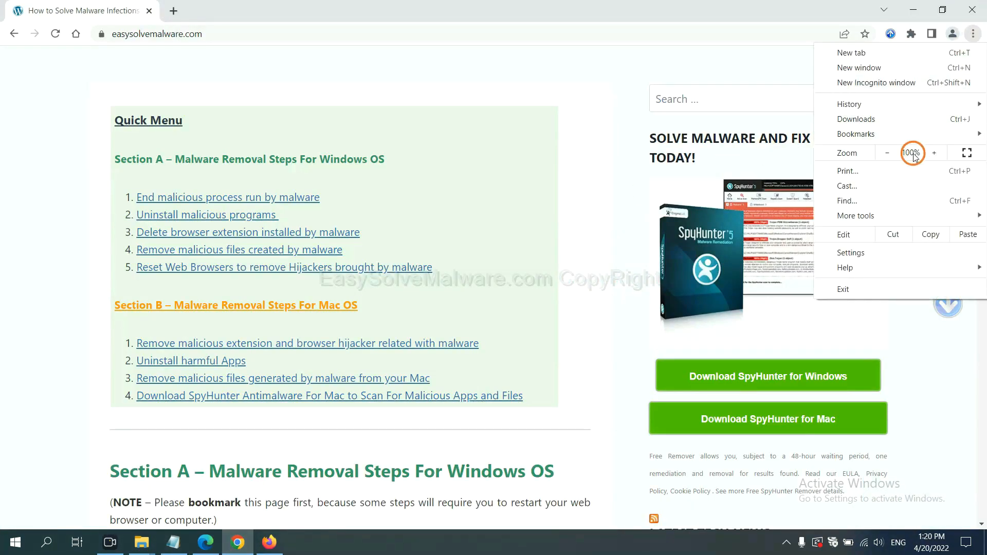
{"action": "left_click", "coordinate": [851, 252]}
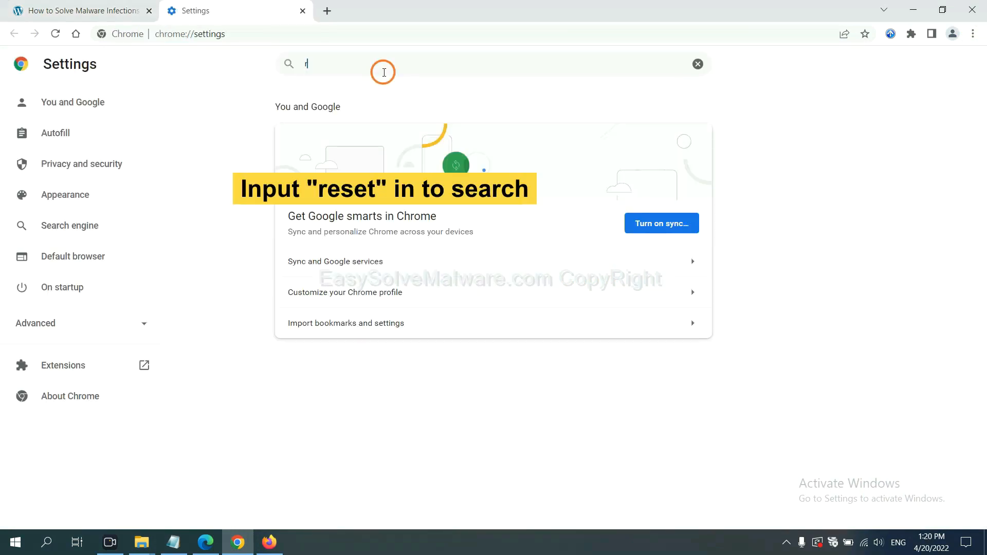
{"action": "type", "text": "reset"}
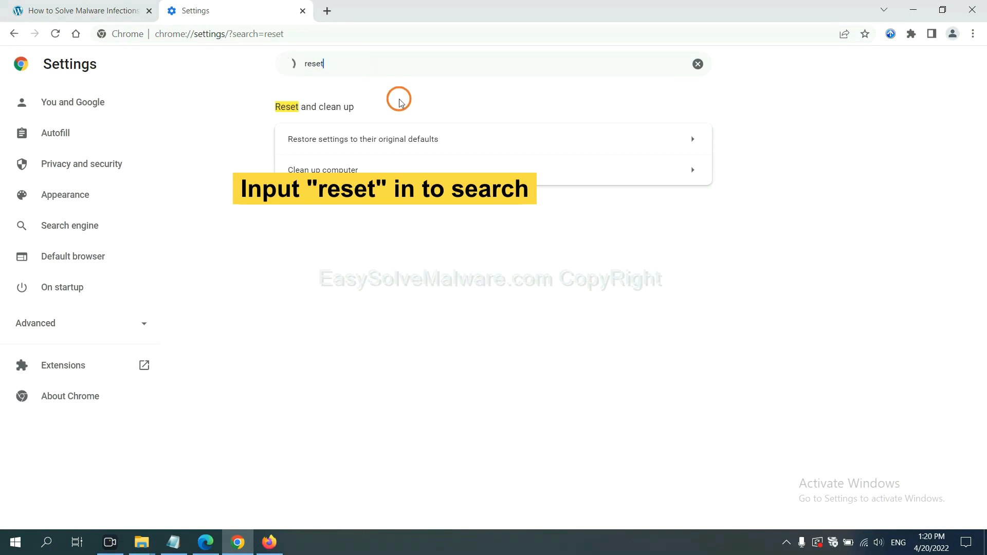
{"action": "left_click", "coordinate": [362, 139]}
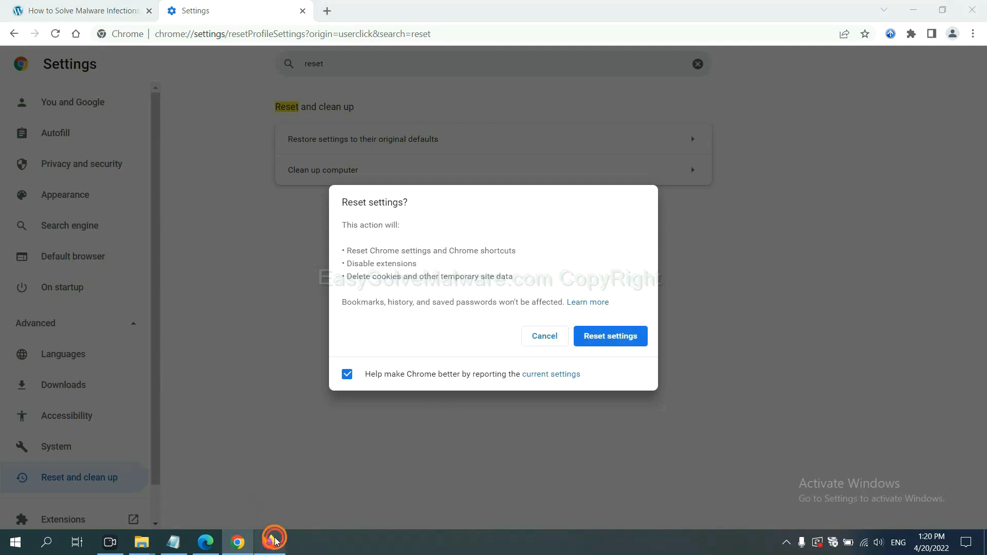
- Open Firefox's troubleshooting information via Help and choose Refresh Firefox
{"action": "left_click", "coordinate": [269, 541]}
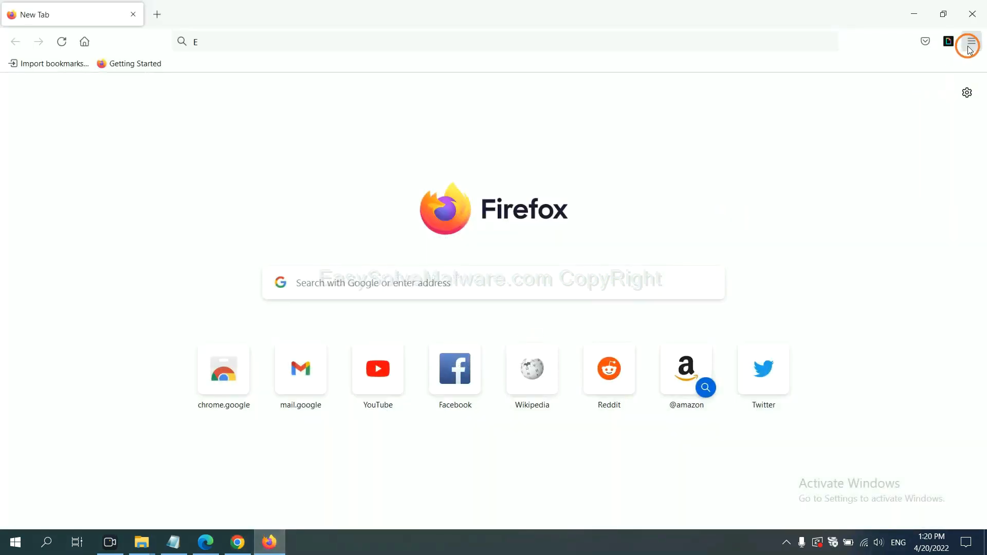
{"action": "left_click", "coordinate": [971, 42]}
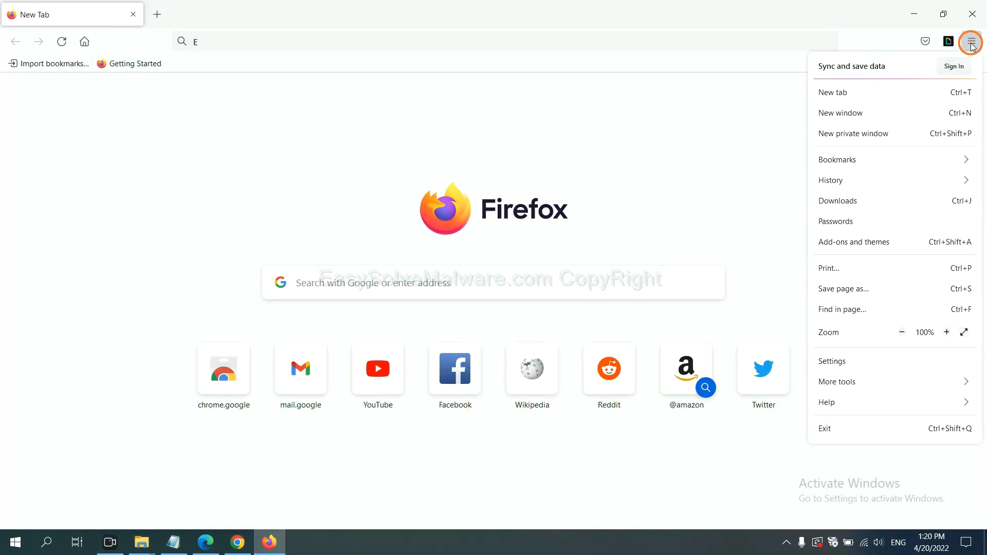
{"action": "mouse_move", "coordinate": [849, 402]}
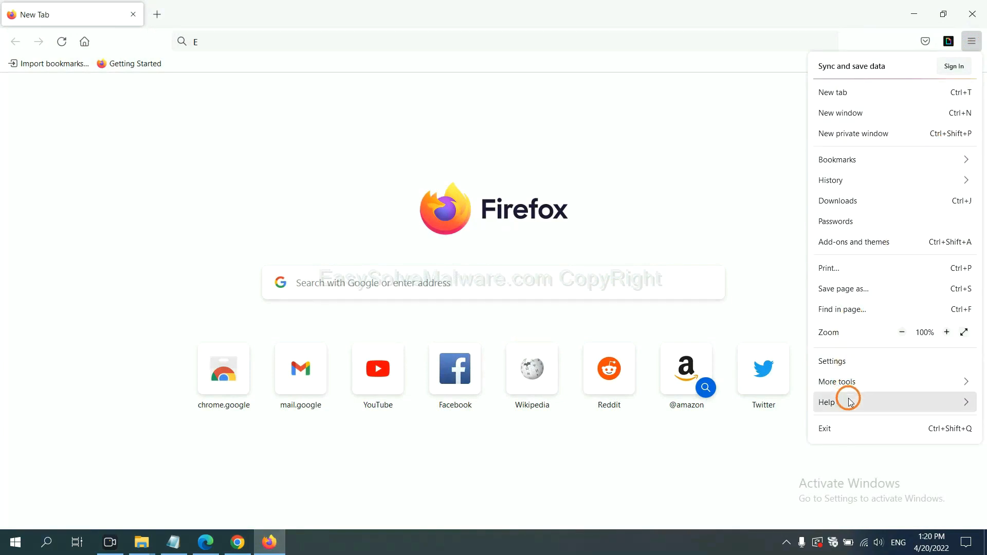
{"action": "left_click", "coordinate": [826, 402]}
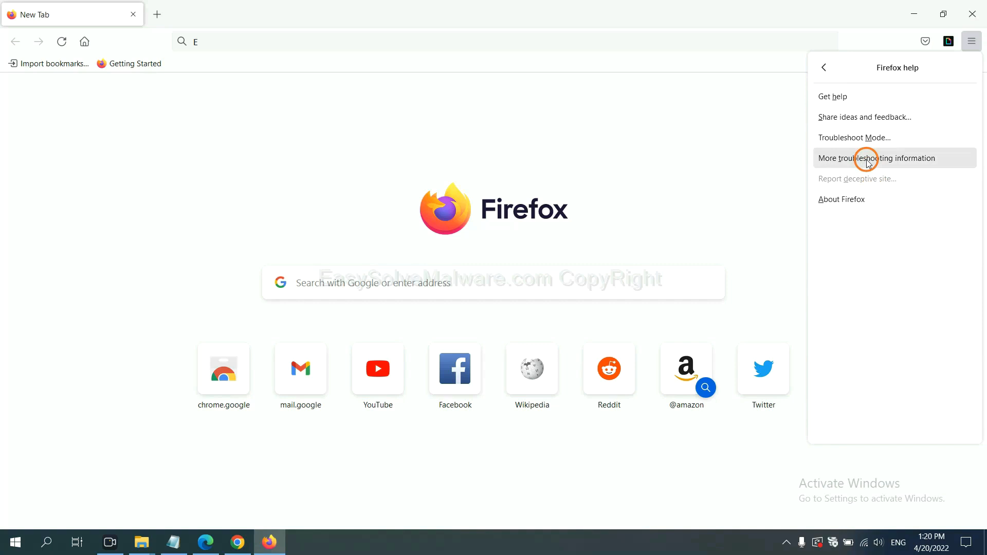
{"action": "left_click", "coordinate": [877, 158]}
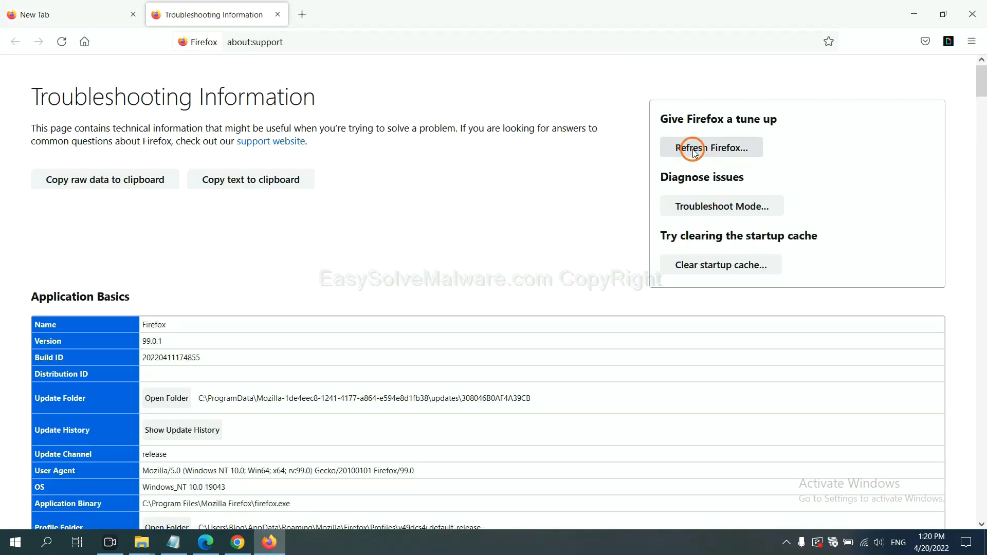
{"action": "left_click", "coordinate": [710, 148]}
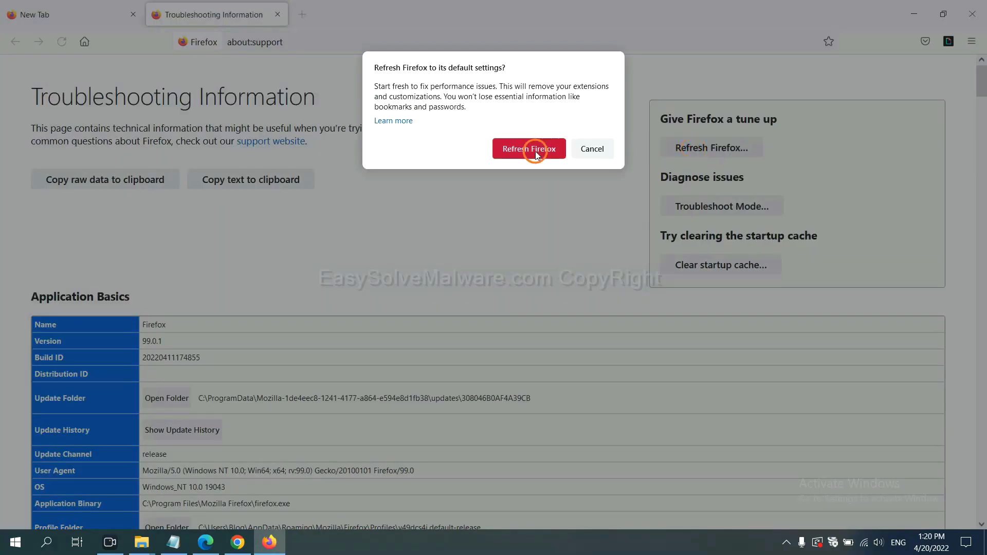
{"action": "mouse_move", "coordinate": [207, 530]}
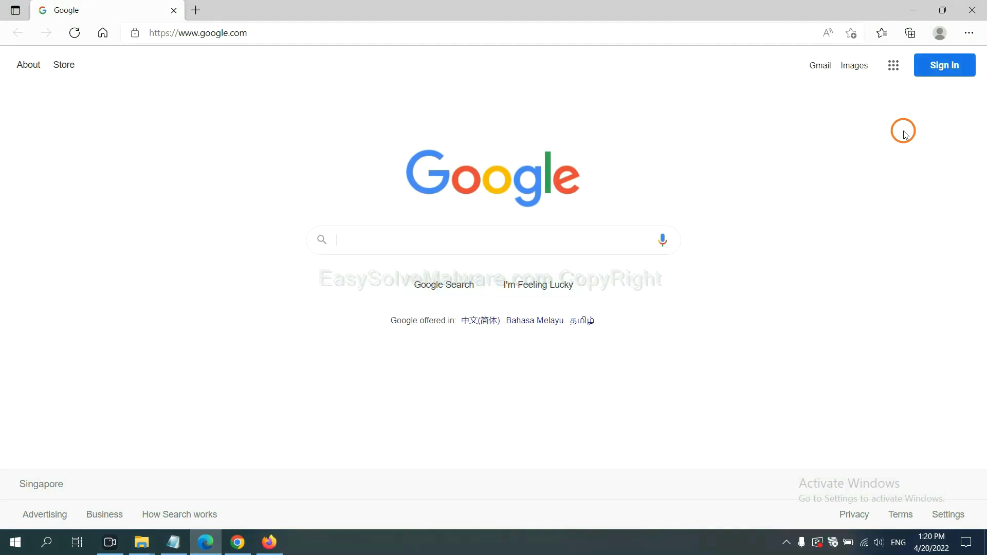
- Search Edge settings for 'reset' and choose 'Restore settings to their default values'
{"action": "left_click", "coordinate": [968, 33]}
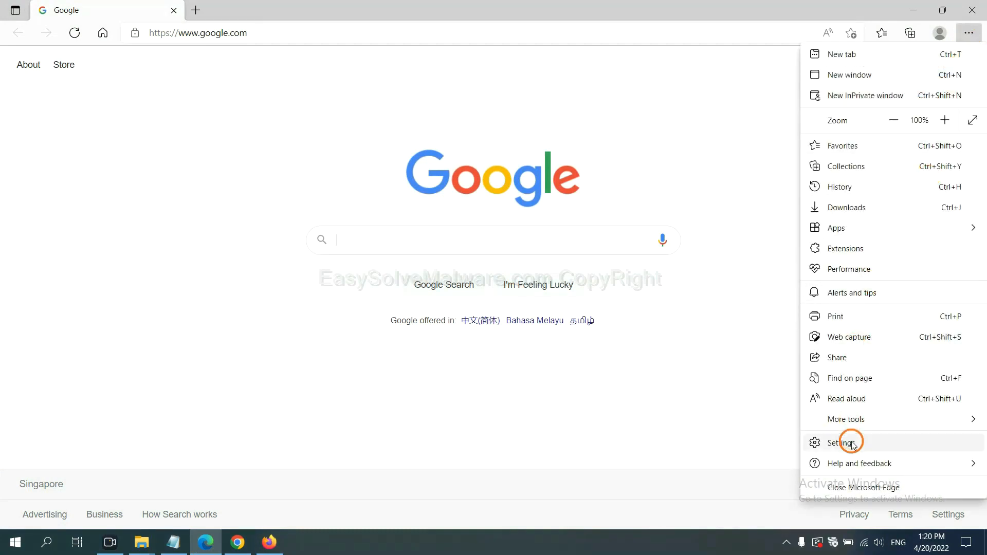
{"action": "left_click", "coordinate": [844, 442]}
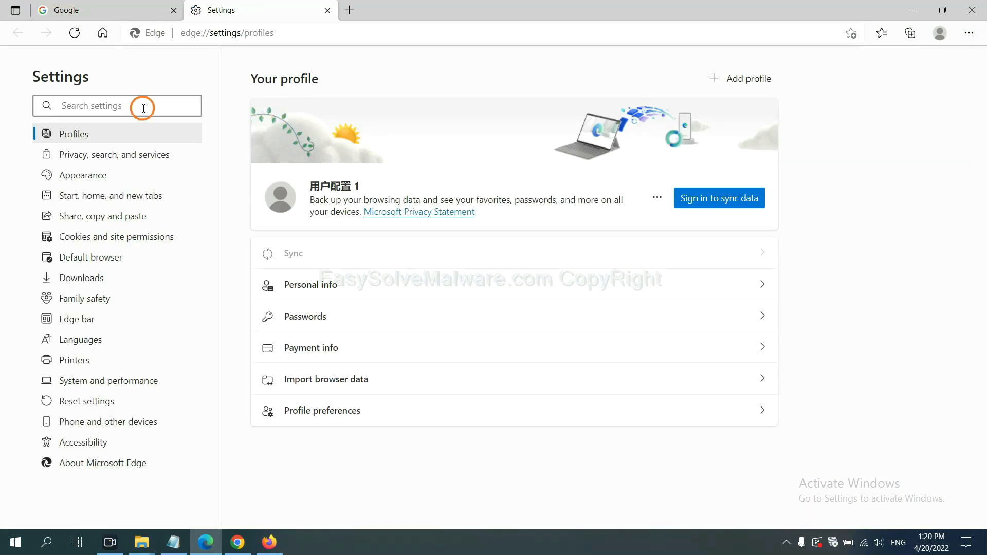
{"action": "type", "text": "reset"}
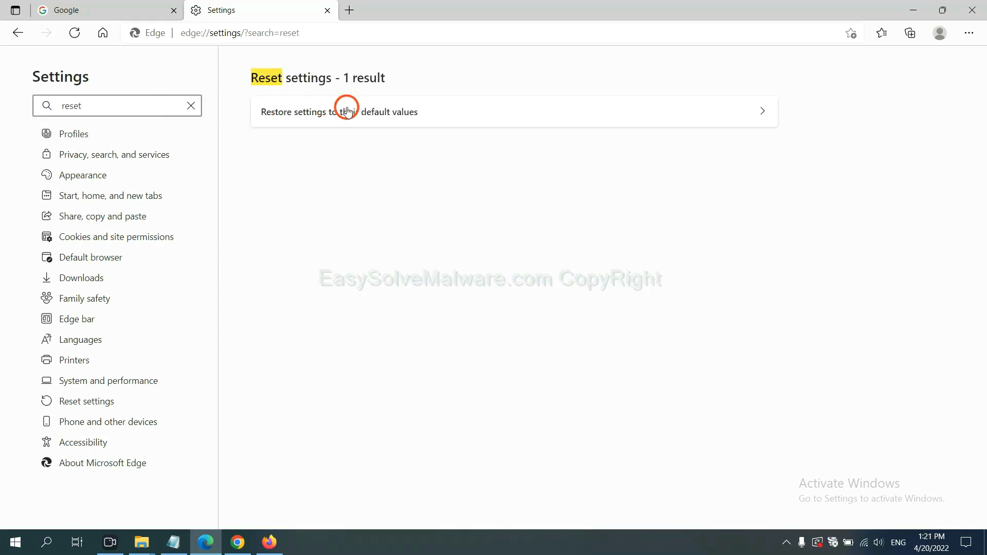
{"action": "left_click", "coordinate": [339, 111]}
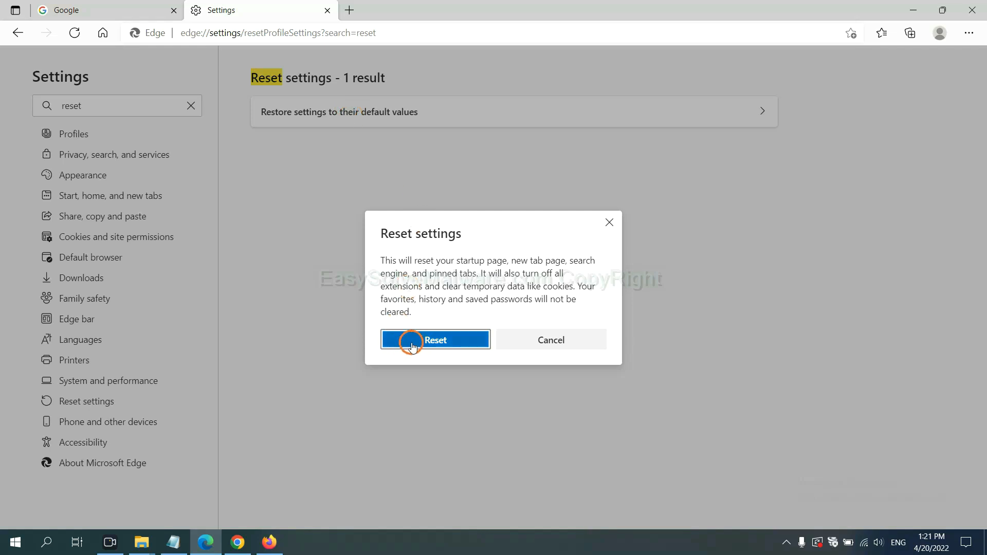
{"action": "mouse_move", "coordinate": [555, 406]}
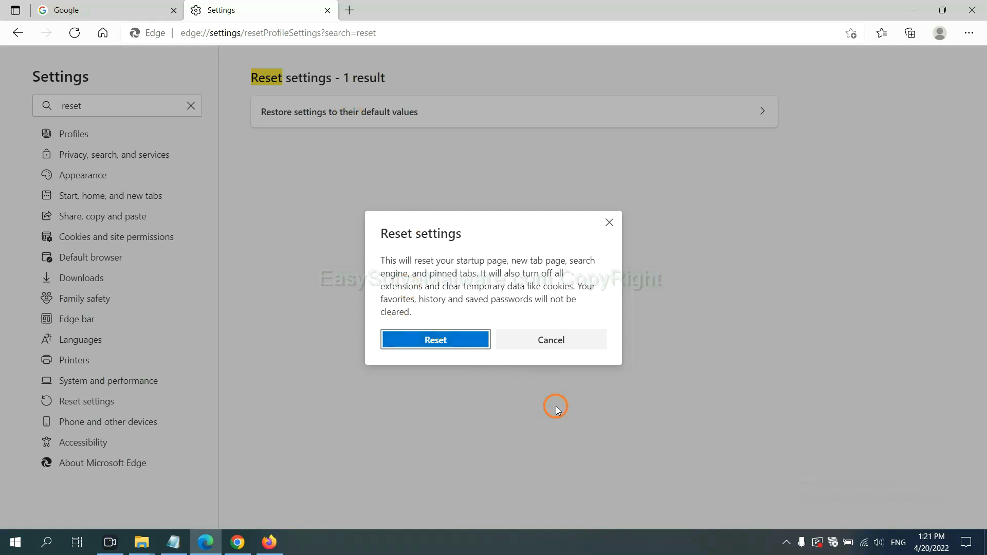